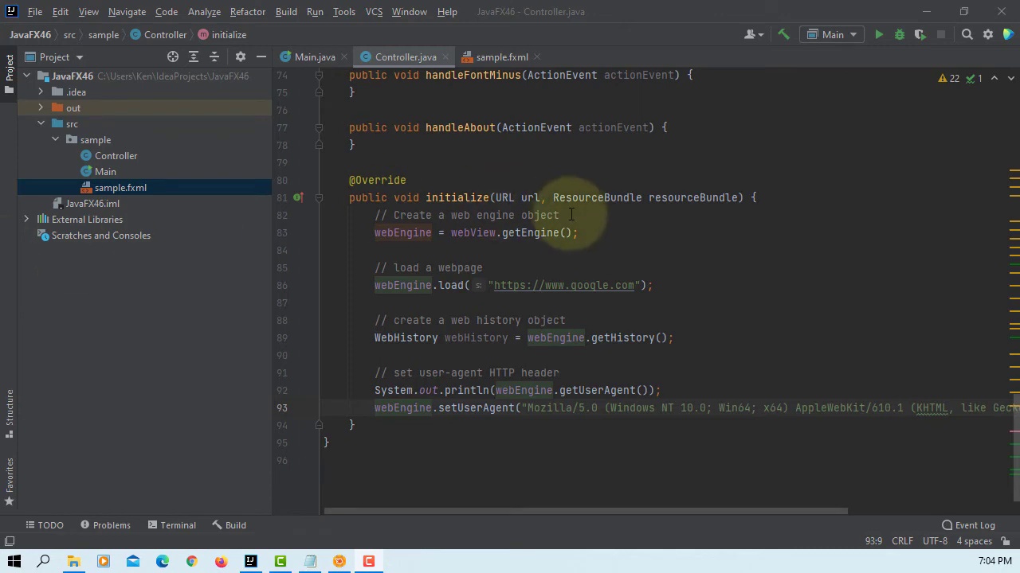
Step: Open a new empty line after the handleBackward declaration in Controller.java
scroll("up", 3)
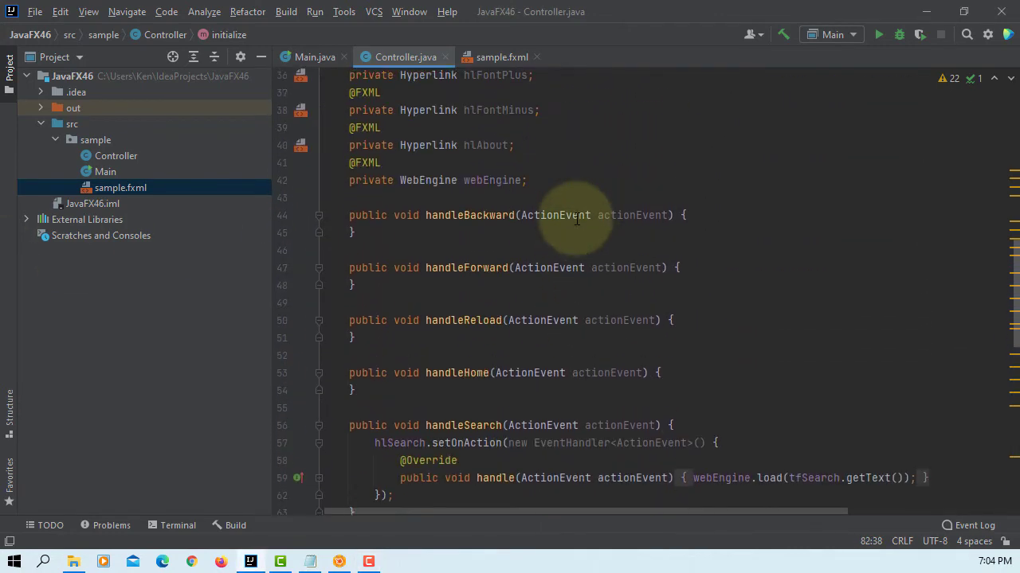
mouse_move(754, 216)
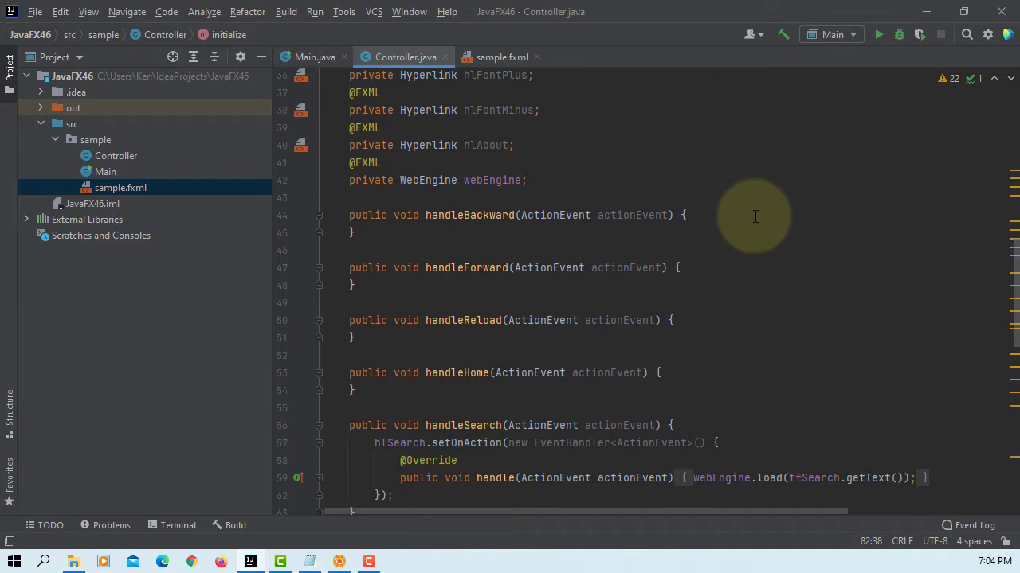
left_click(684, 215)
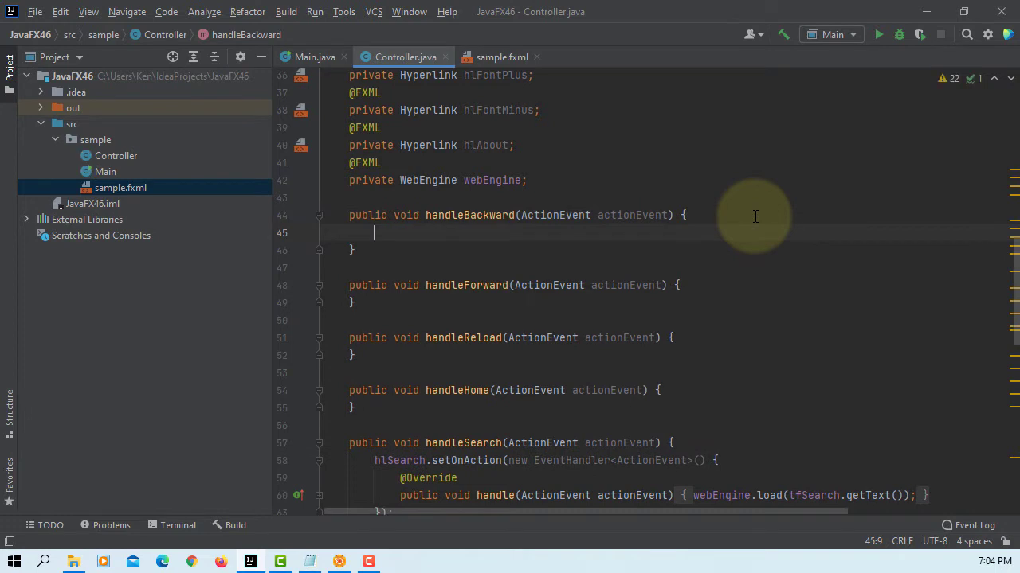
Step: Add hlBackward.setOnAction with an anonymous EventHandler<ActionEvent> and empty handle body
type("h")
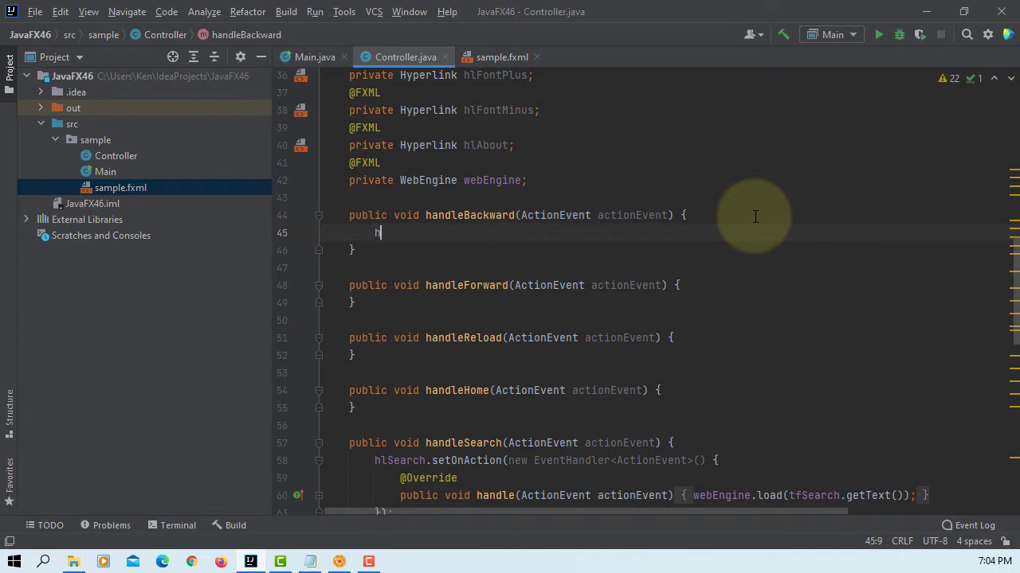
type("hlBackward.")
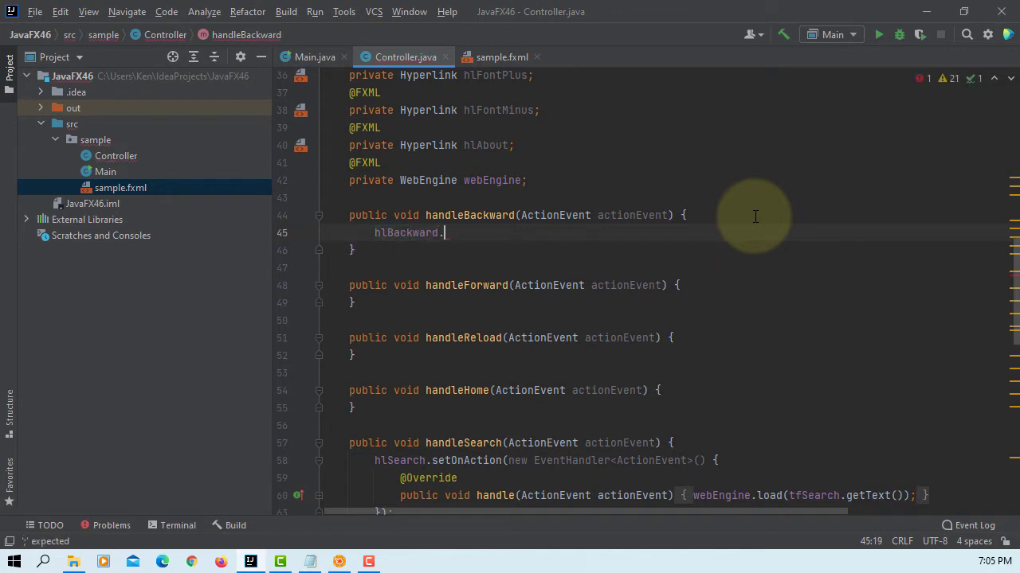
type("setO")
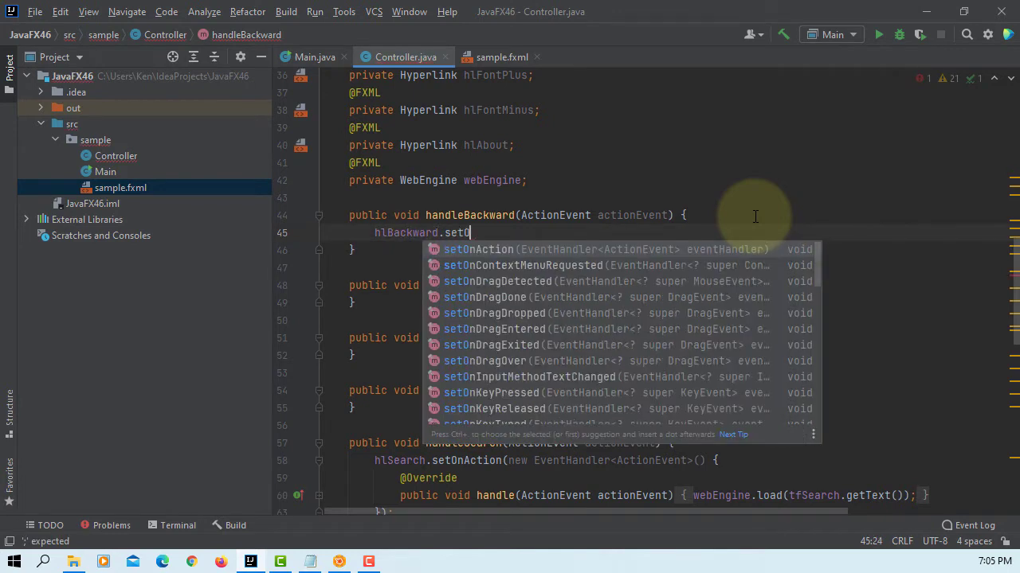
left_click(478, 249)
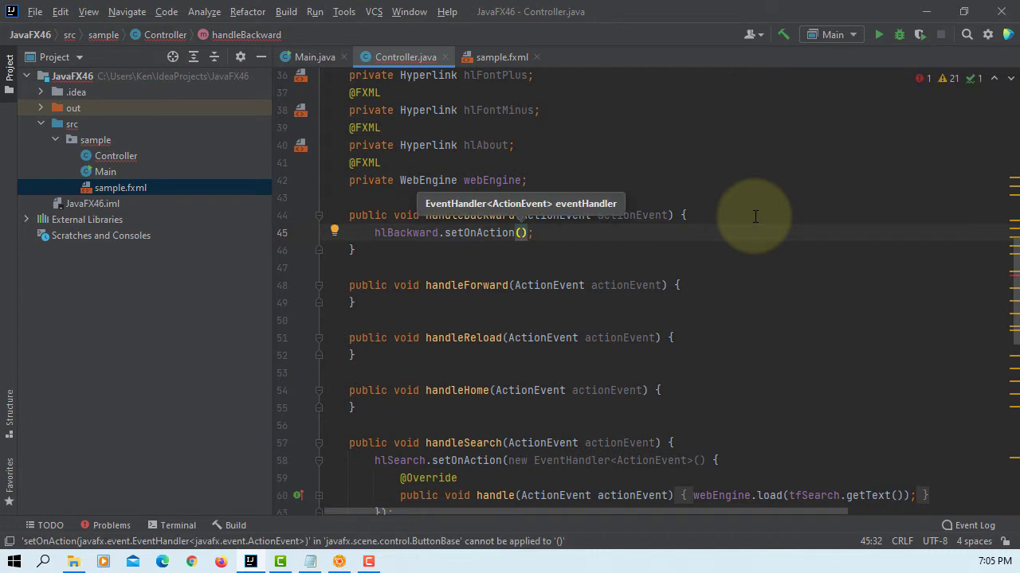
type("new EventHandler<ActionEvent>(")
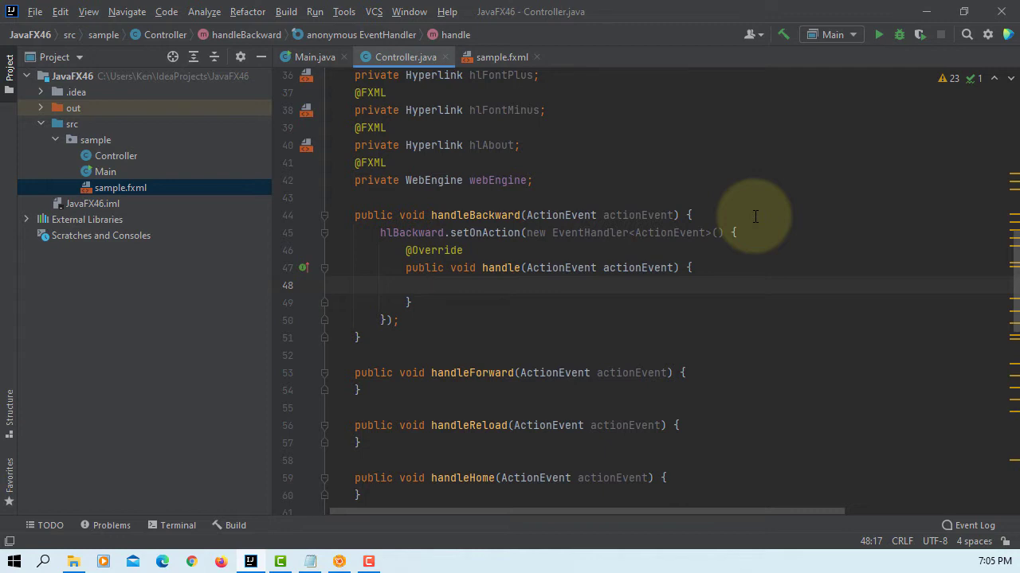
type("we")
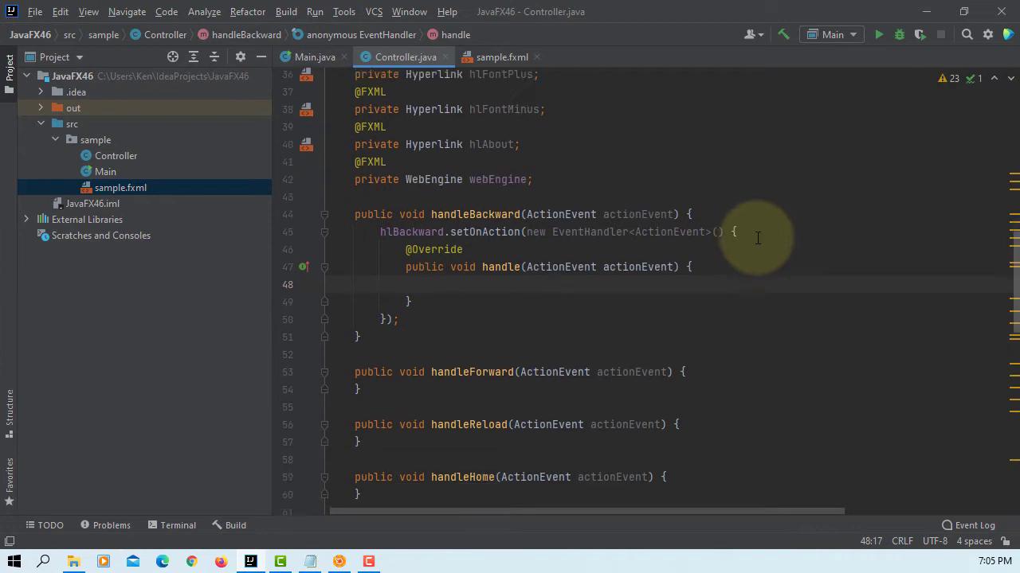
scroll("down", 3)
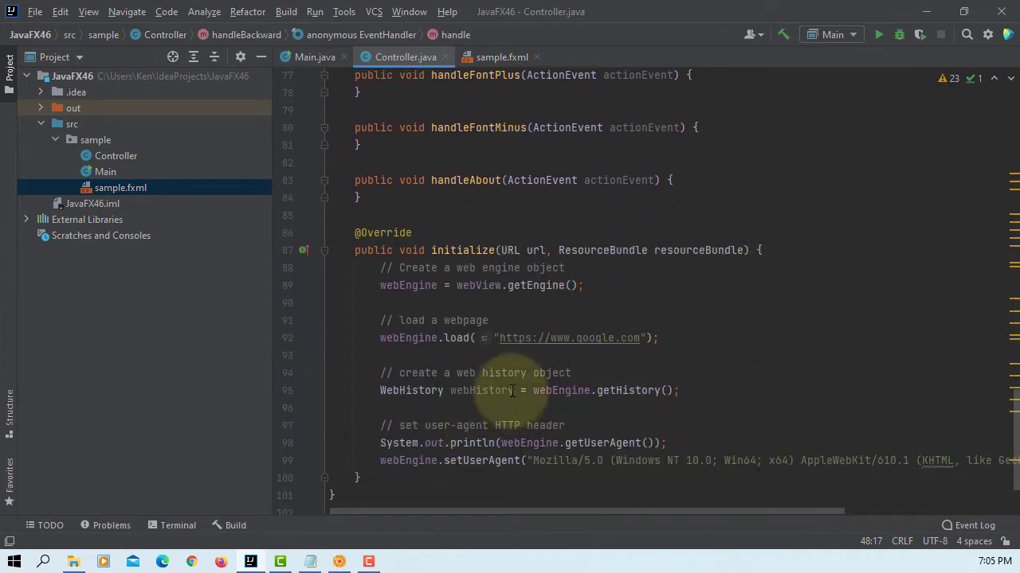
double_click(412, 391)
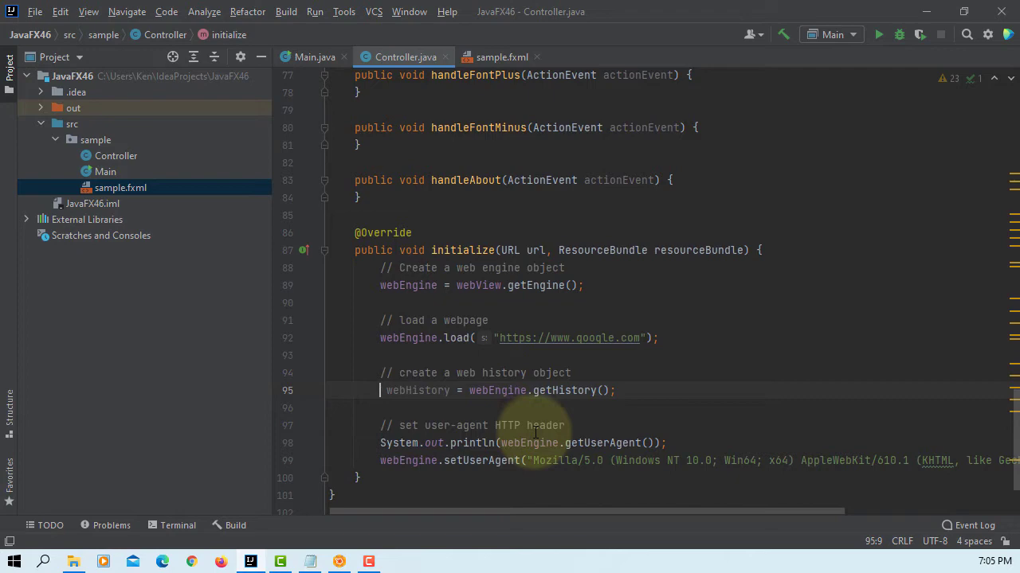
scroll("up", 3)
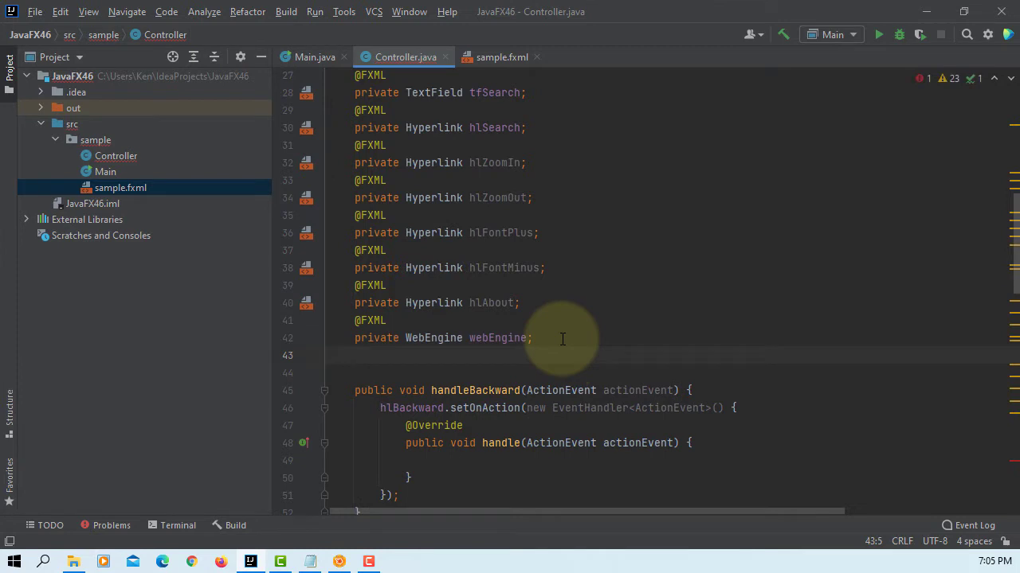
type("@FXML")
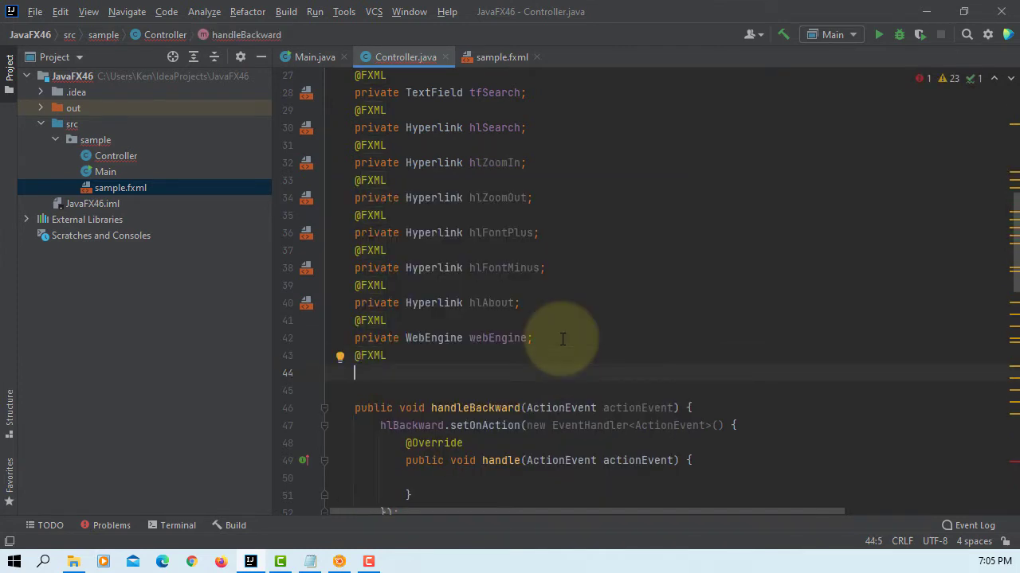
type("private")
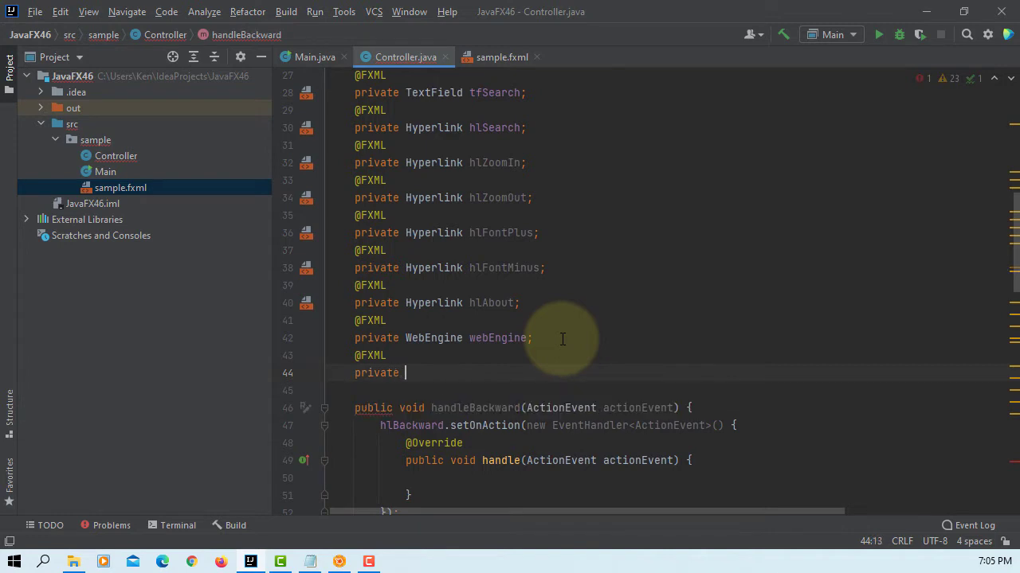
type("WebHistory webHistory;")
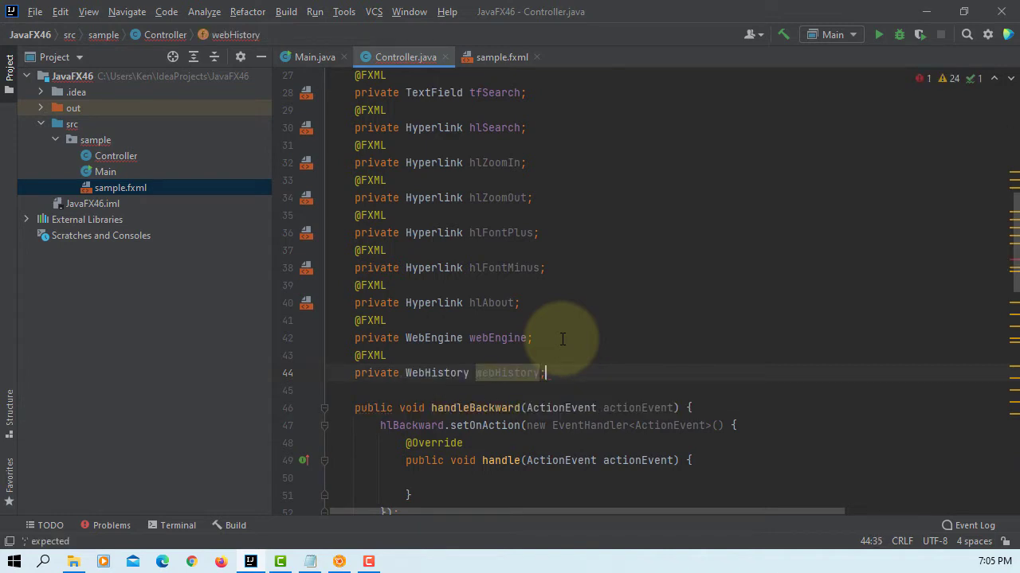
scroll("down", 3)
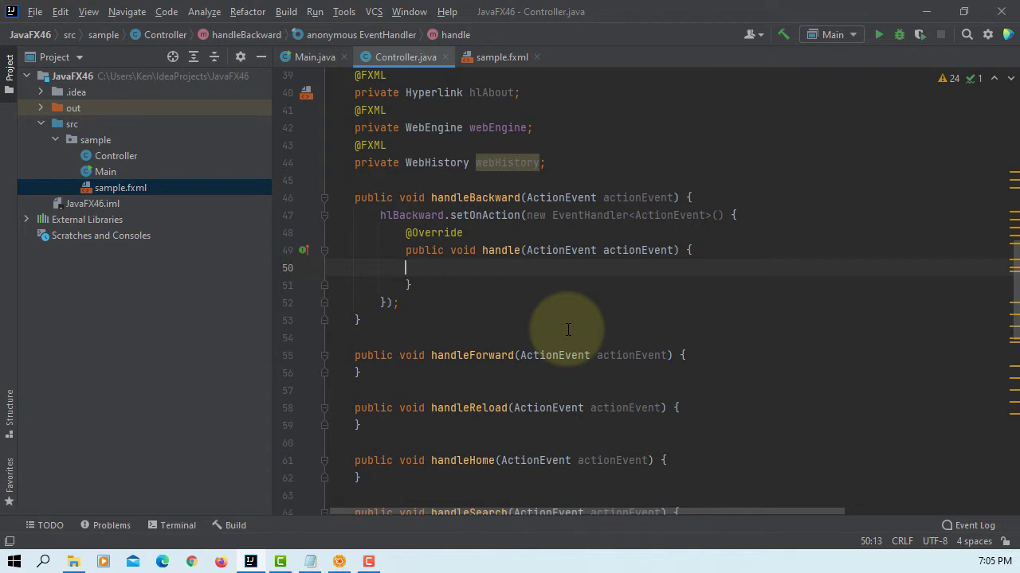
Step: Call webHistory.go(-1) inside handle(), then start a '// or' comment line
type("web")
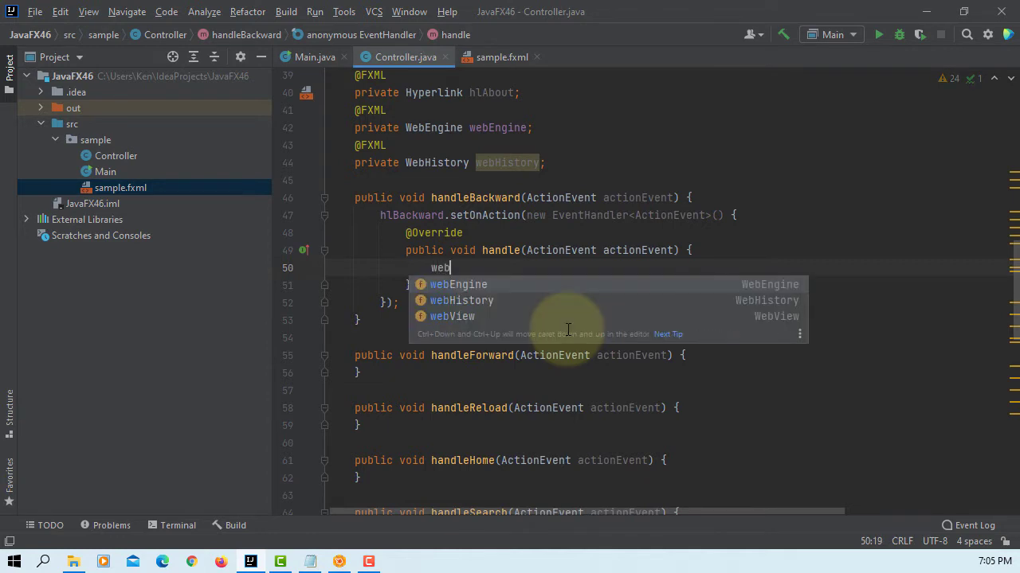
left_click(461, 301)
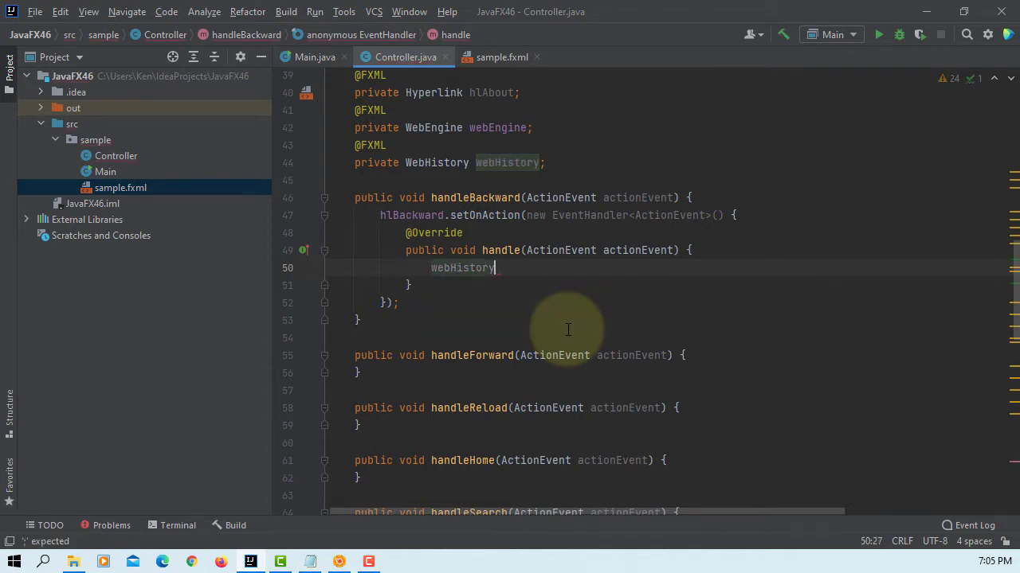
type(".go(-1")
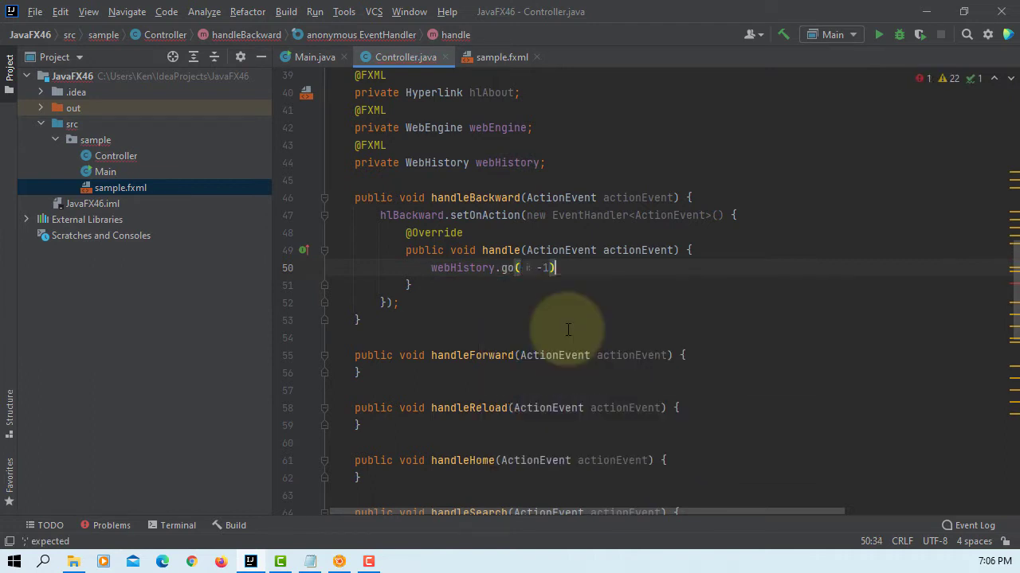
key("enter")
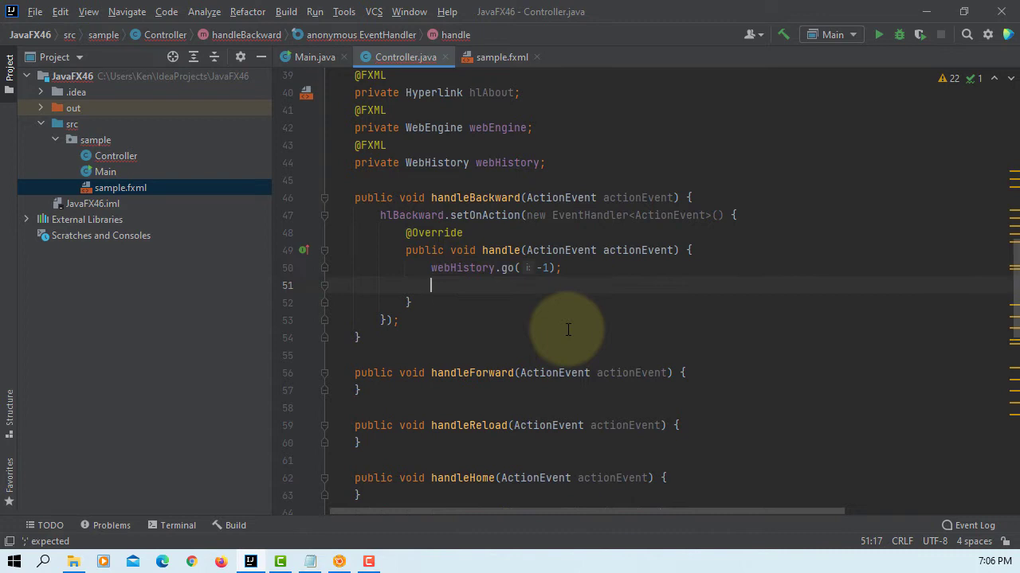
type("//")
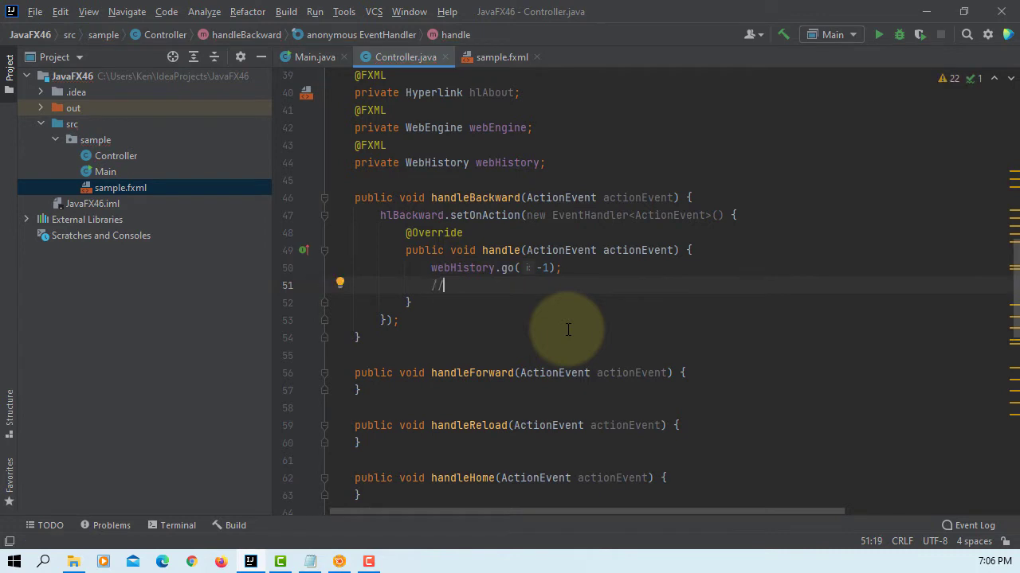
type("or")
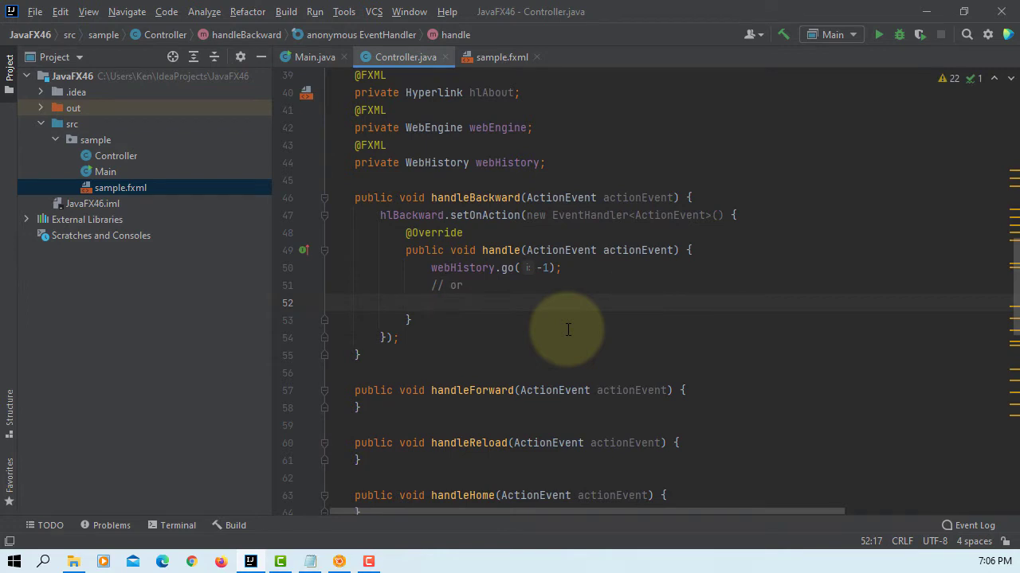
Step: Write the alternative webEngine.executeScript("history.back()") call below the comment
type("w")
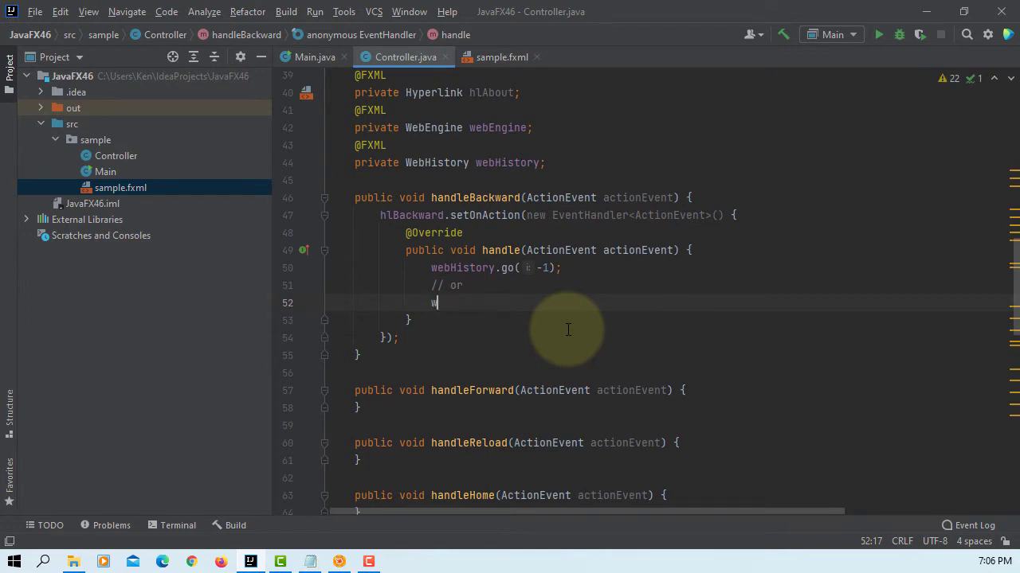
type("ebEngine.")
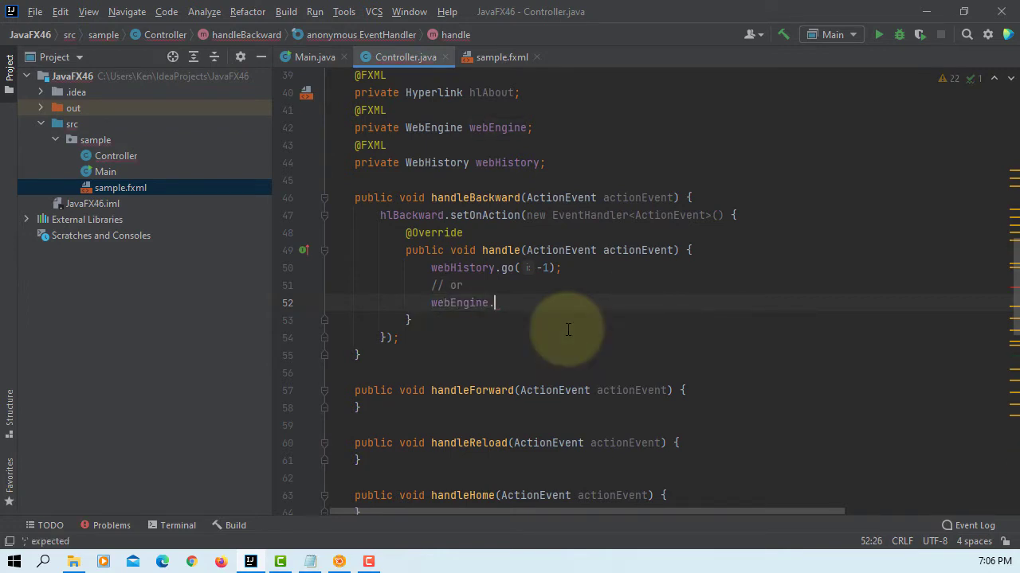
type("e")
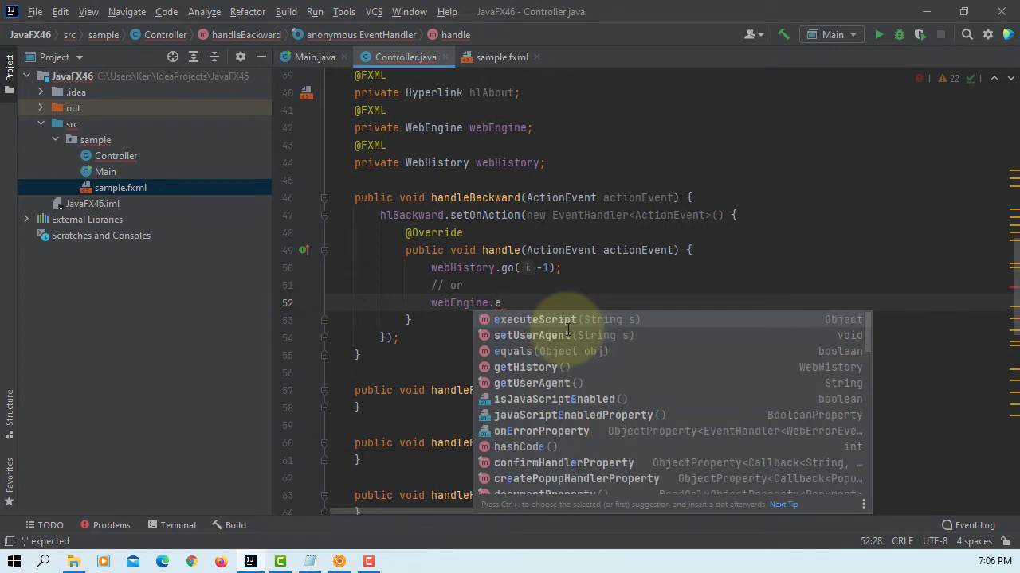
left_click(535, 320)
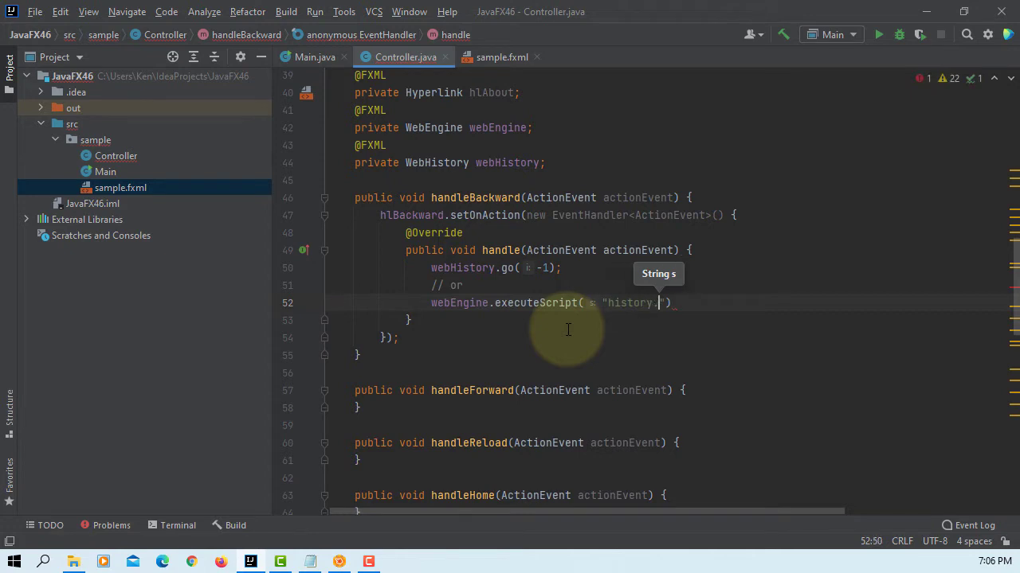
type("back()")
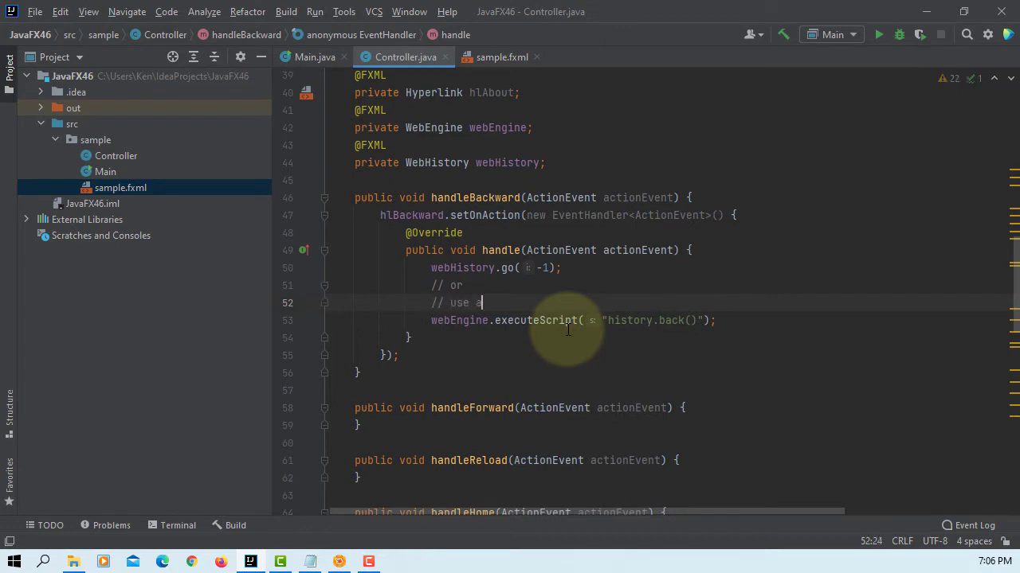
Step: Complete the comment '// use a JavaScript back browser history object' and comment out executeScript
type("JavaScript")
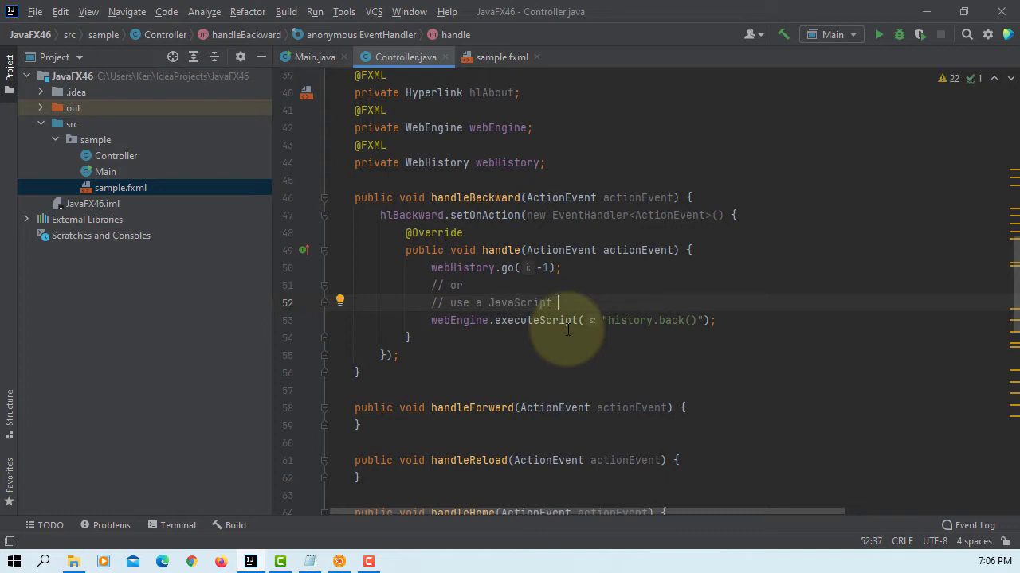
type("back broswer")
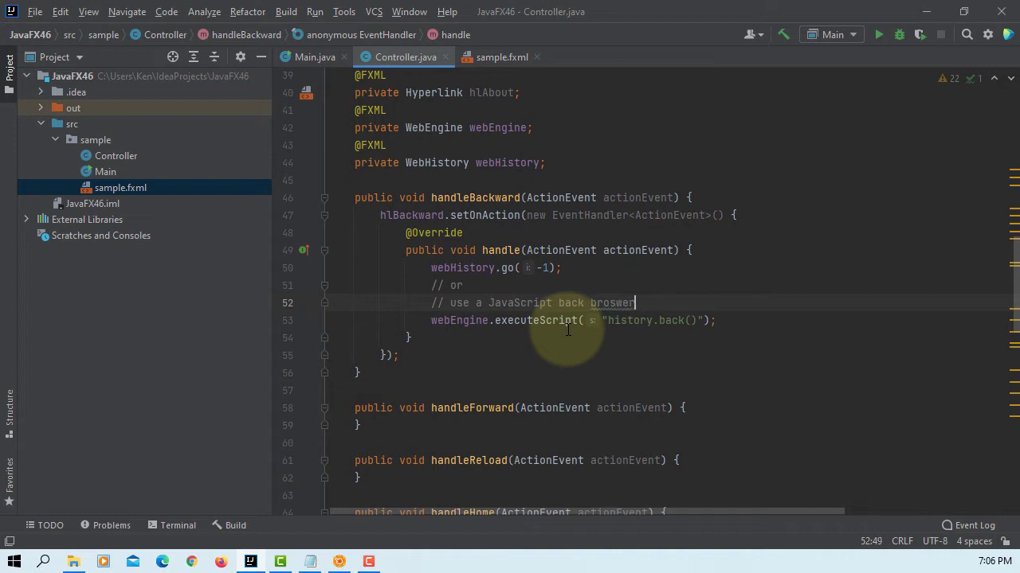
type("history ob")
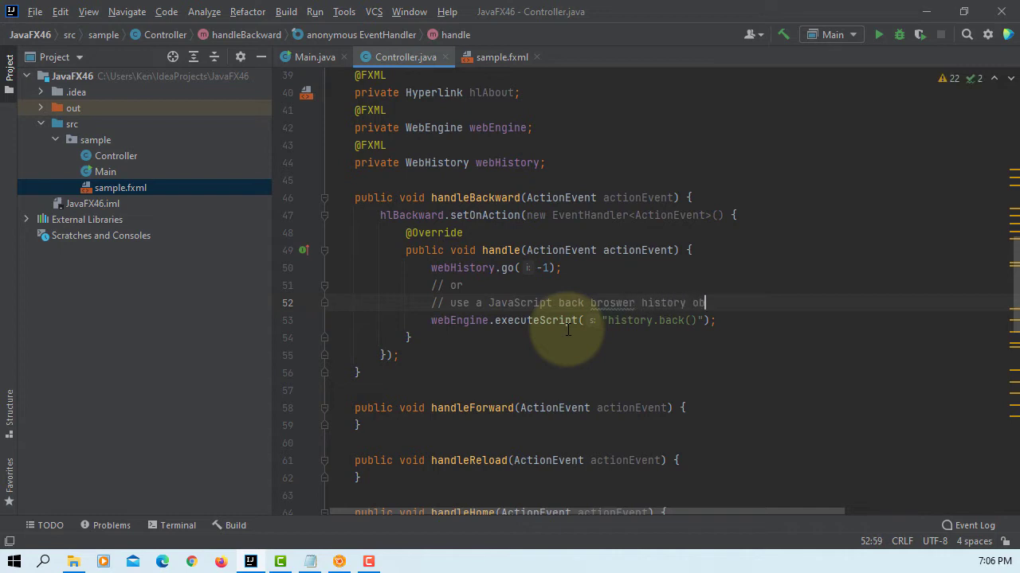
type("ject")
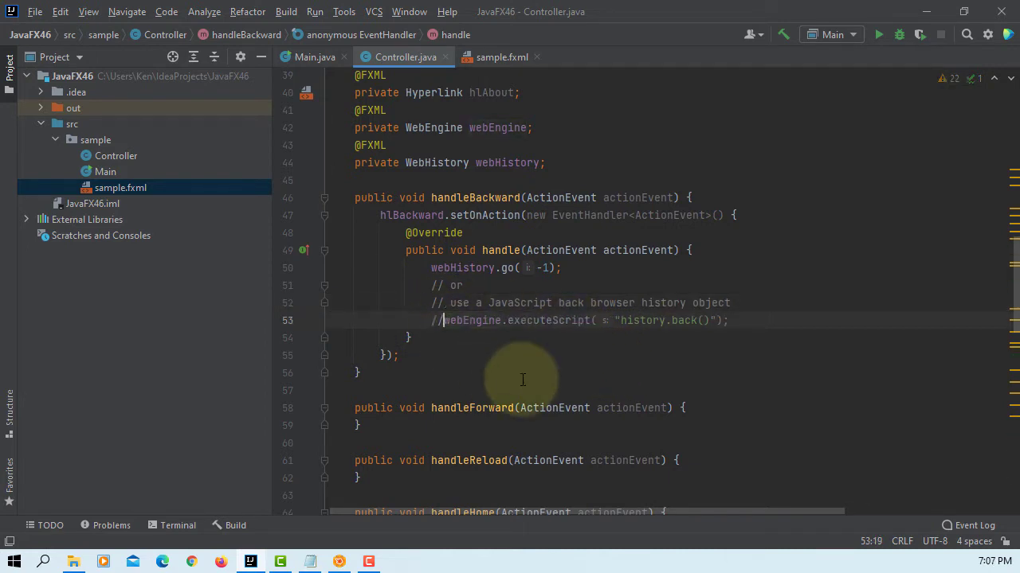
scroll("down", 3)
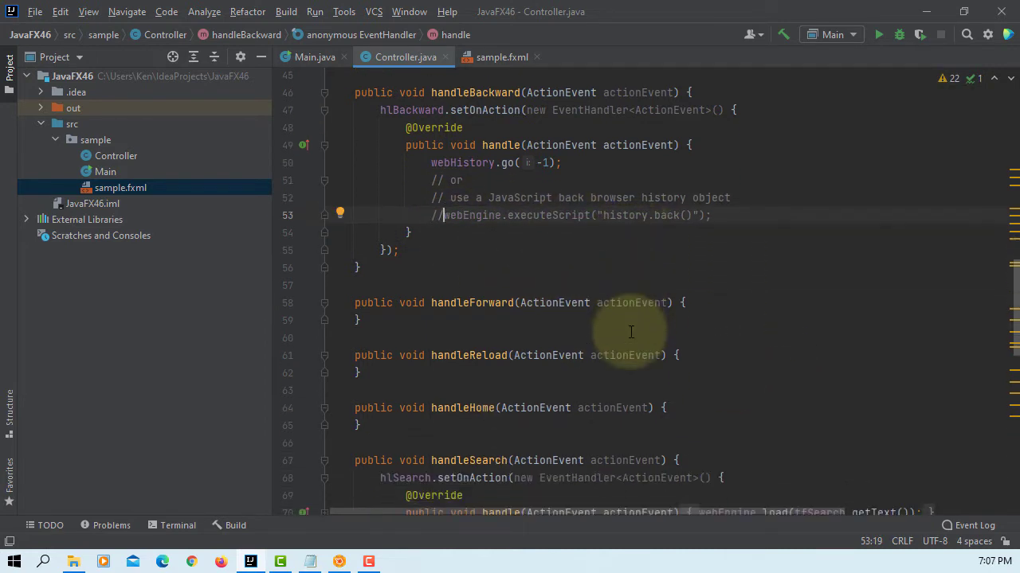
Step: Register an hlForward setOnAction handler in handleForward that calls webHistory.go(1)
left_click(683, 303)
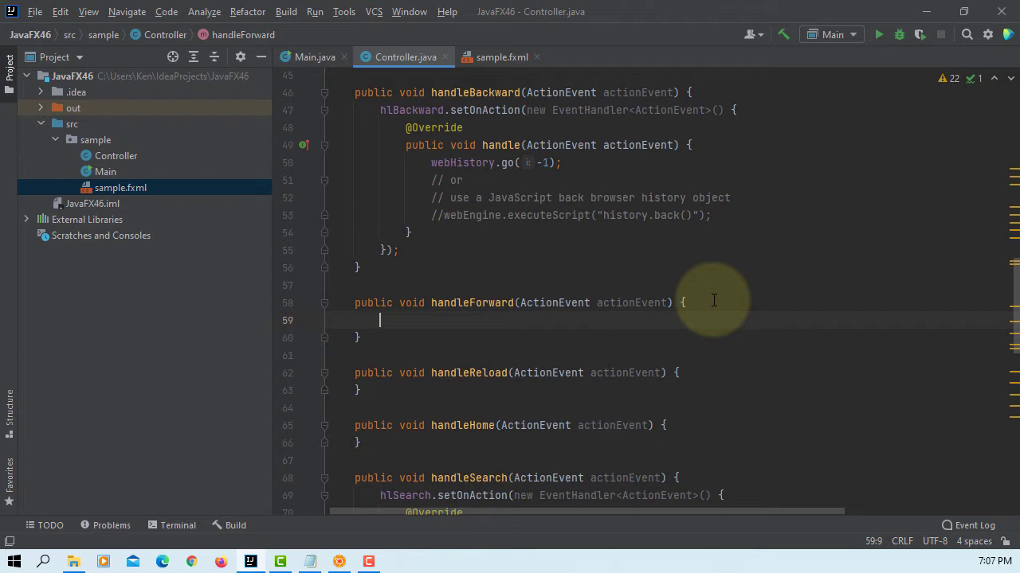
type("hlForward.setOnAction(n);")
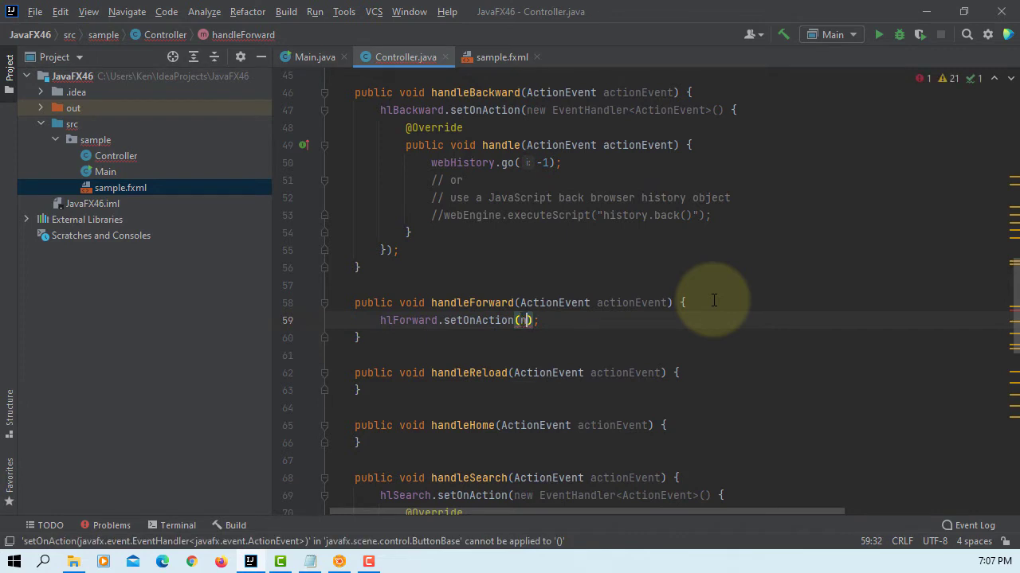
type("ew EventHandler<ActionEvent>(")
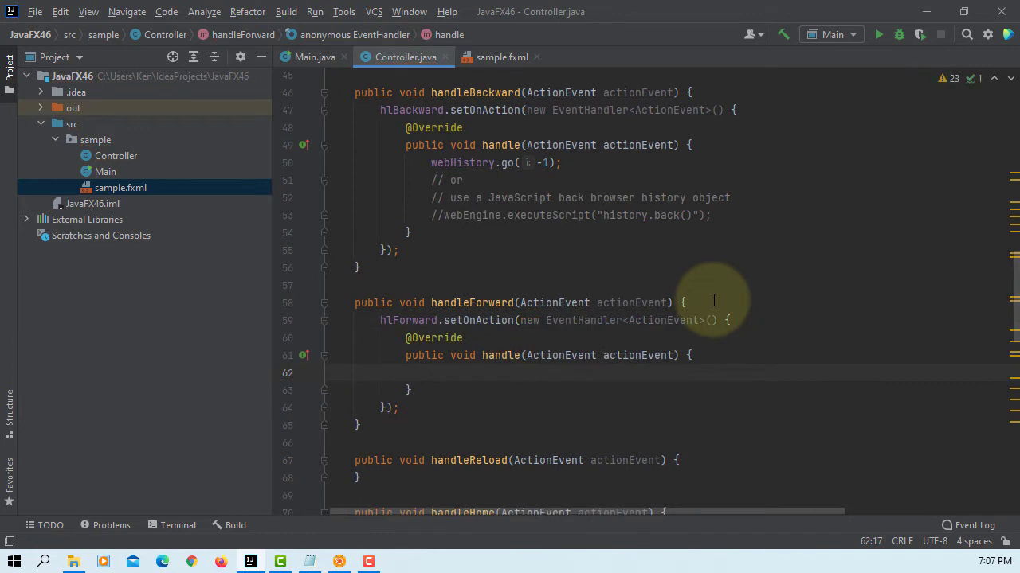
type("webHistory")
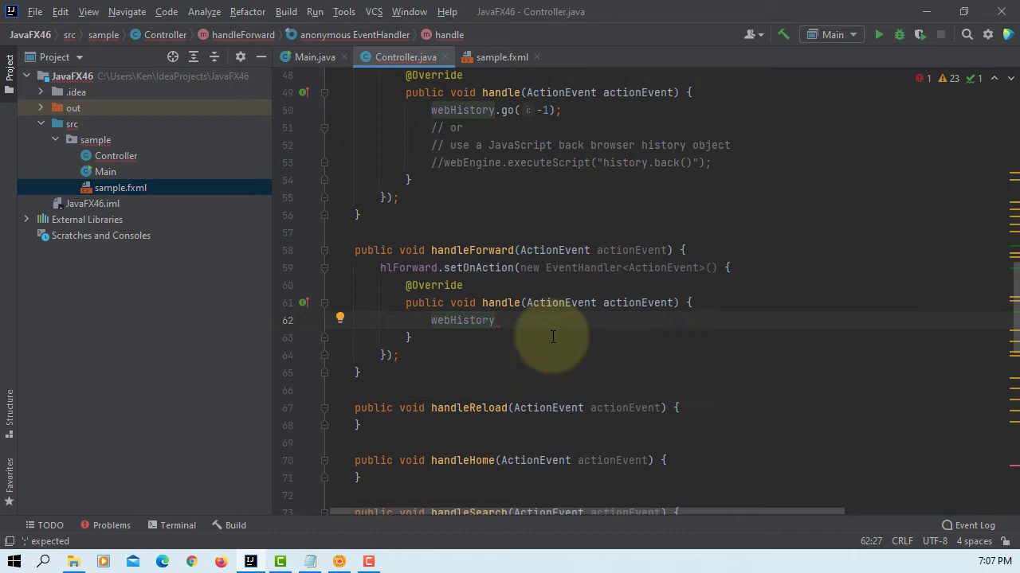
type(".go(1);")
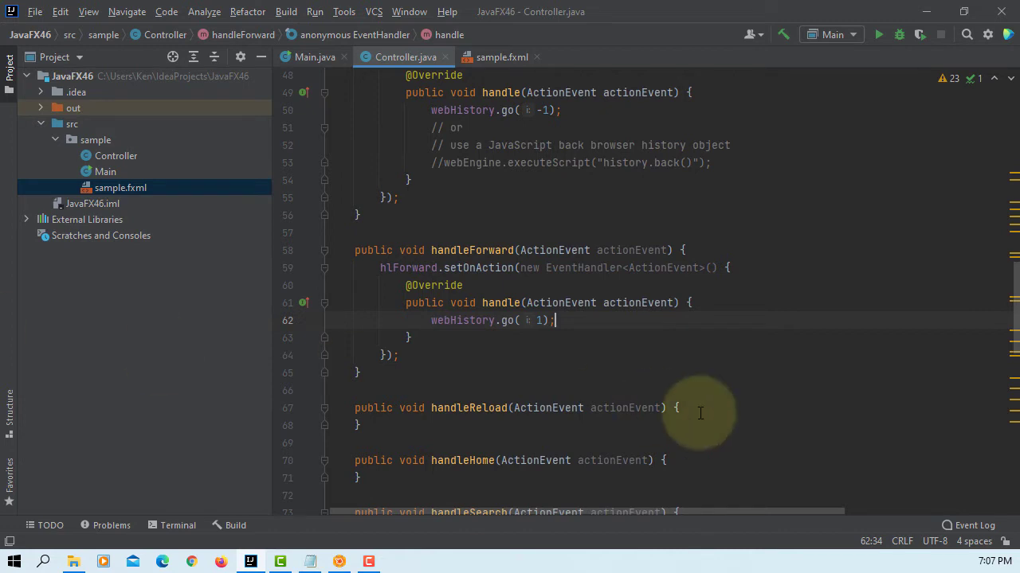
scroll("down", 3)
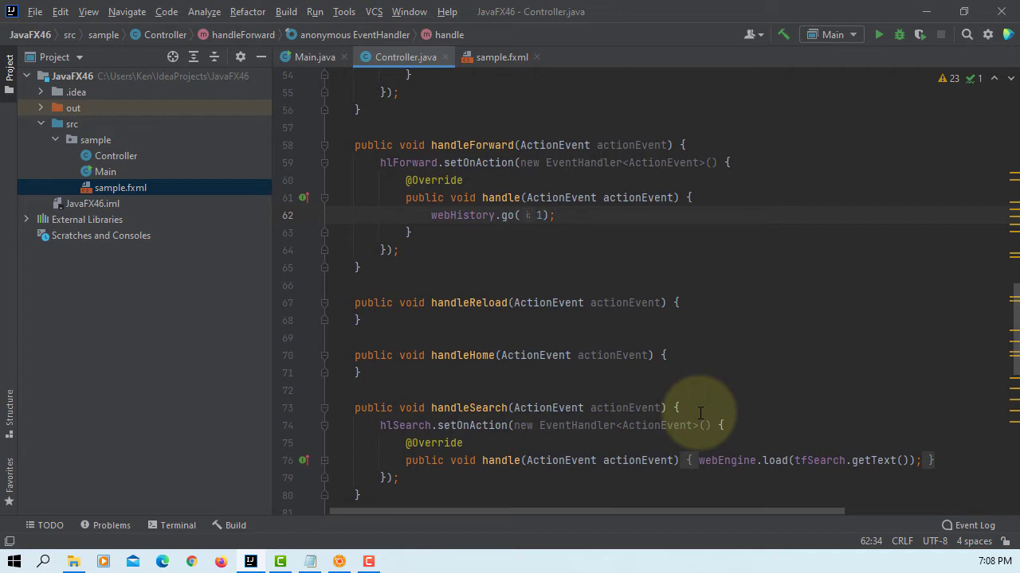
mouse_move(694, 328)
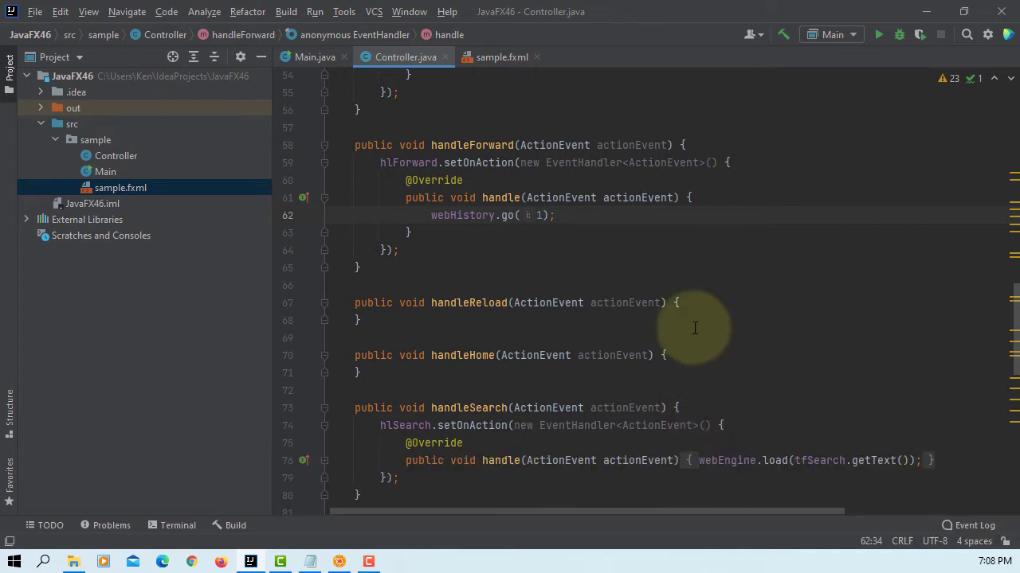
left_click(676, 303)
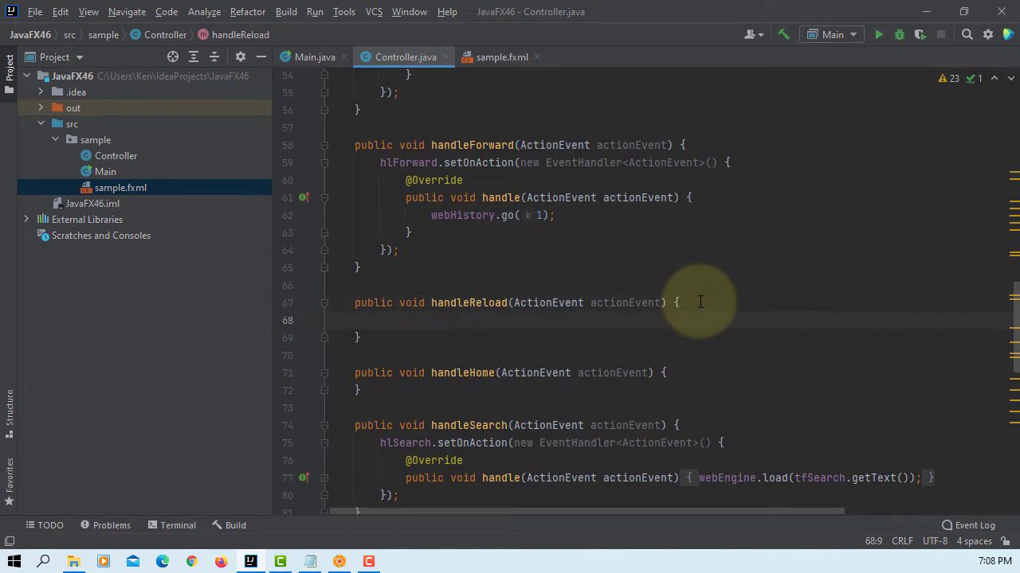
Step: Register an hlReload setOnAction EventHandler in handleReload that calls webEngine.reload()
type("hl")
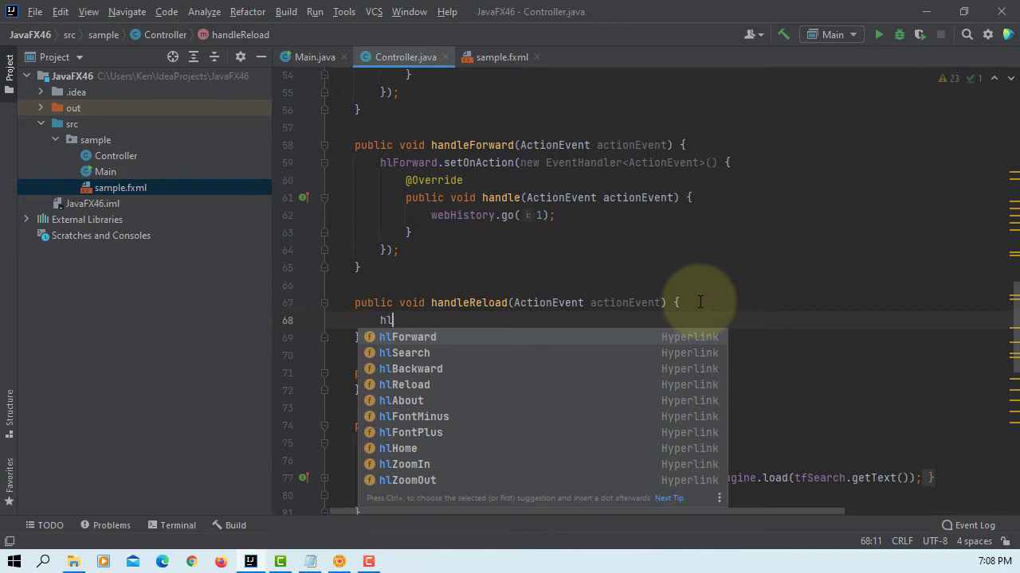
left_click(404, 385)
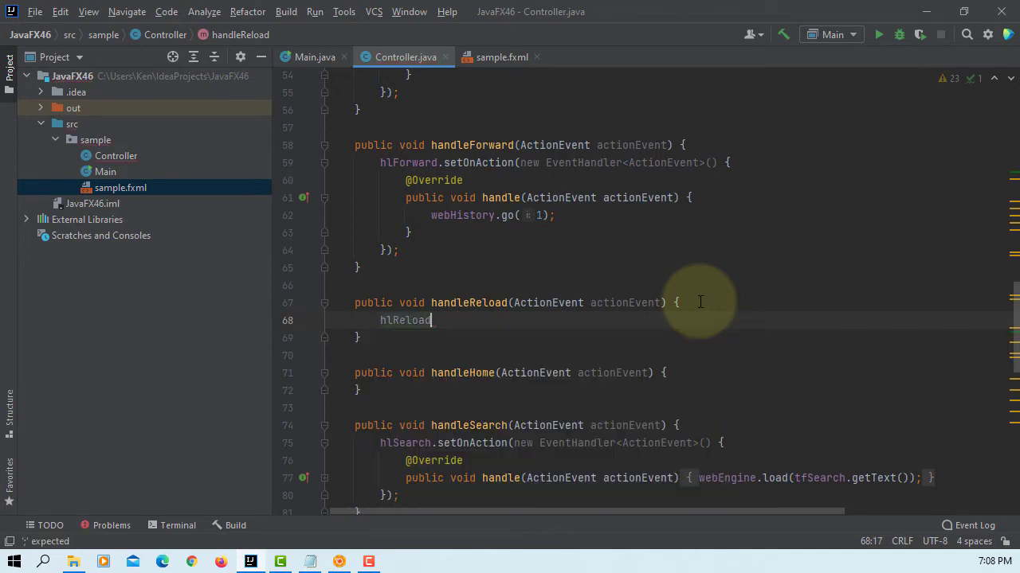
type(".setOnAction();")
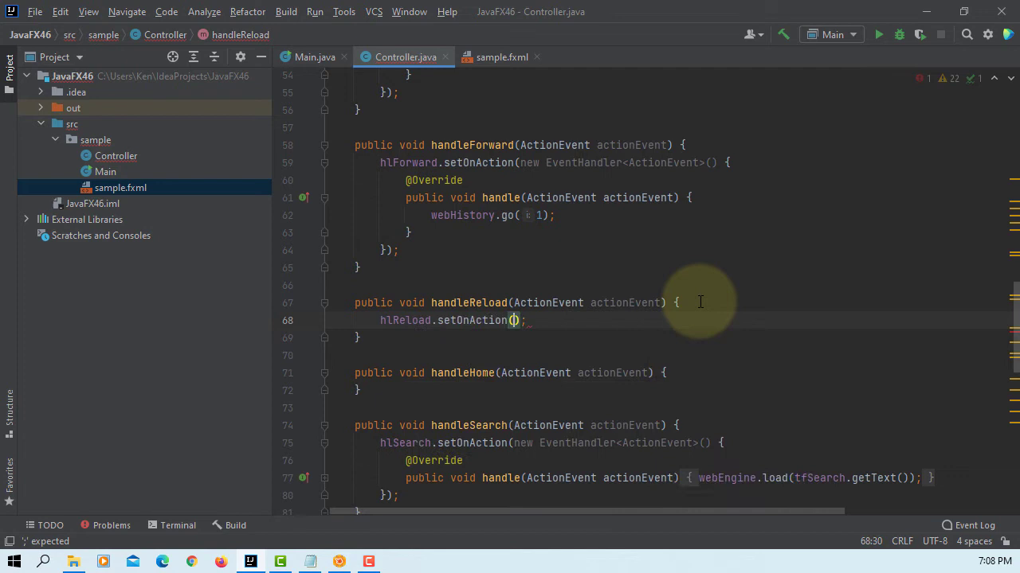
type("new EventHandler<ActionEvent>(")
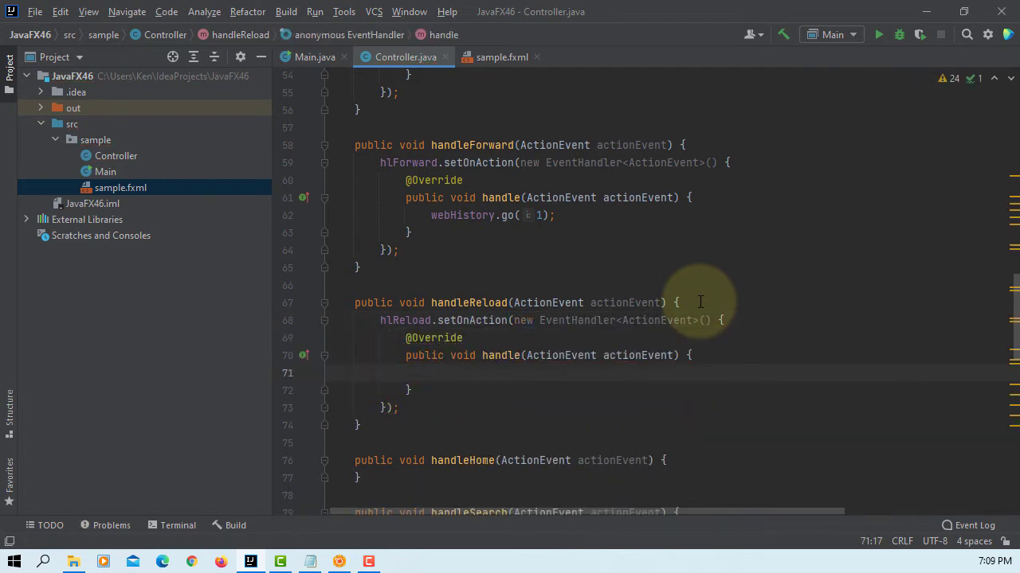
type("webEngine")
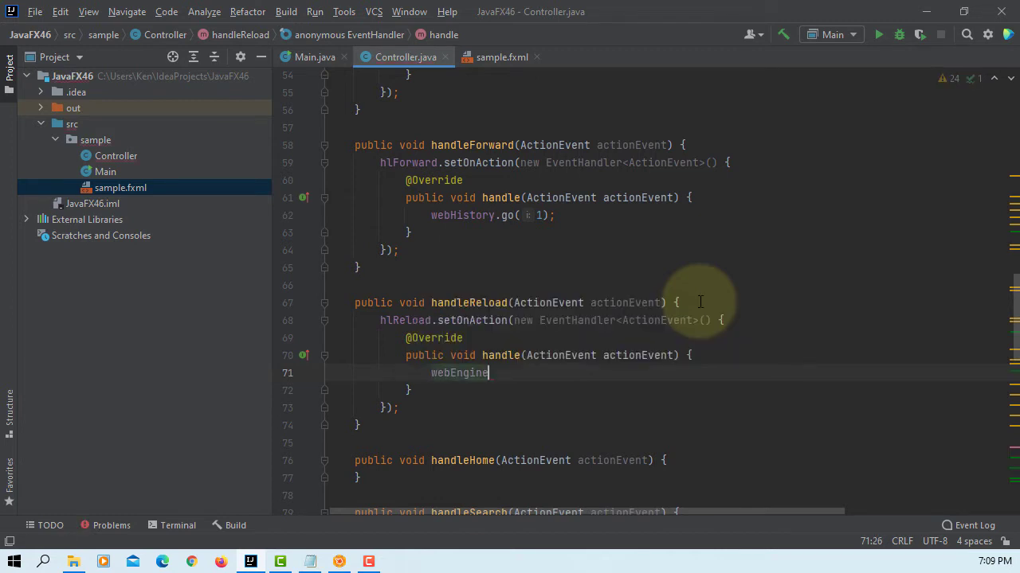
type(".rel")
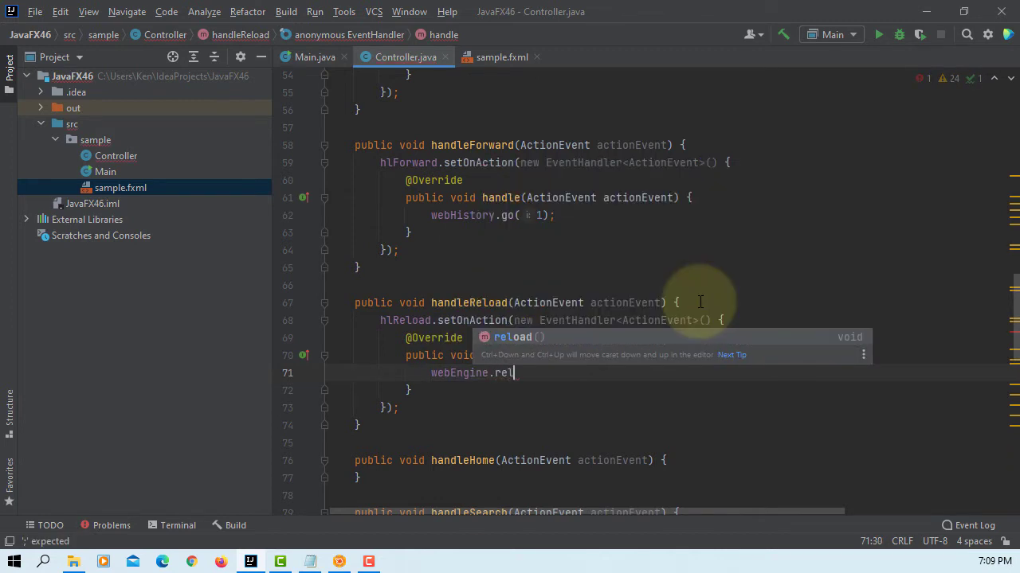
key("Enter")
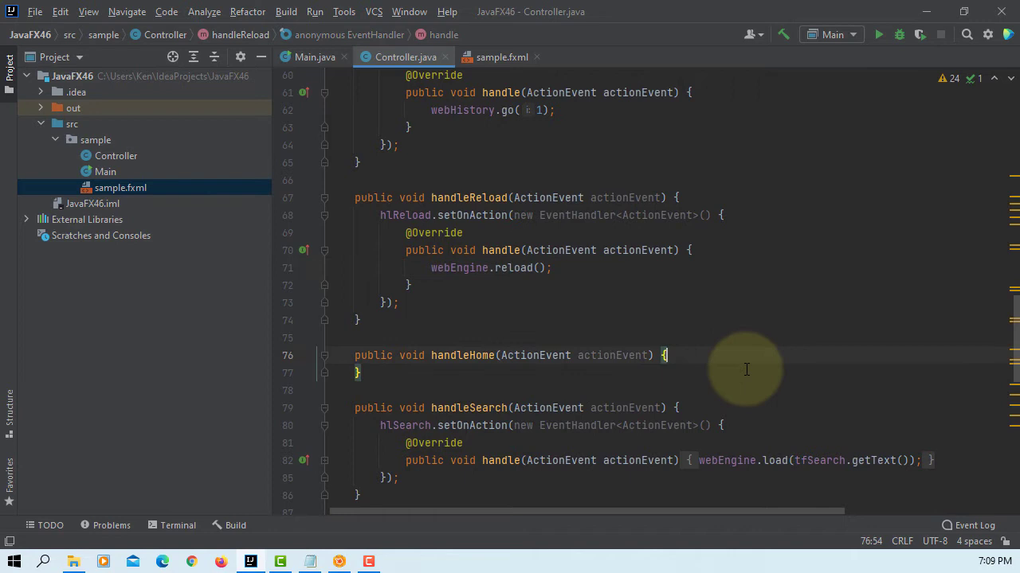
type("hlHome.")
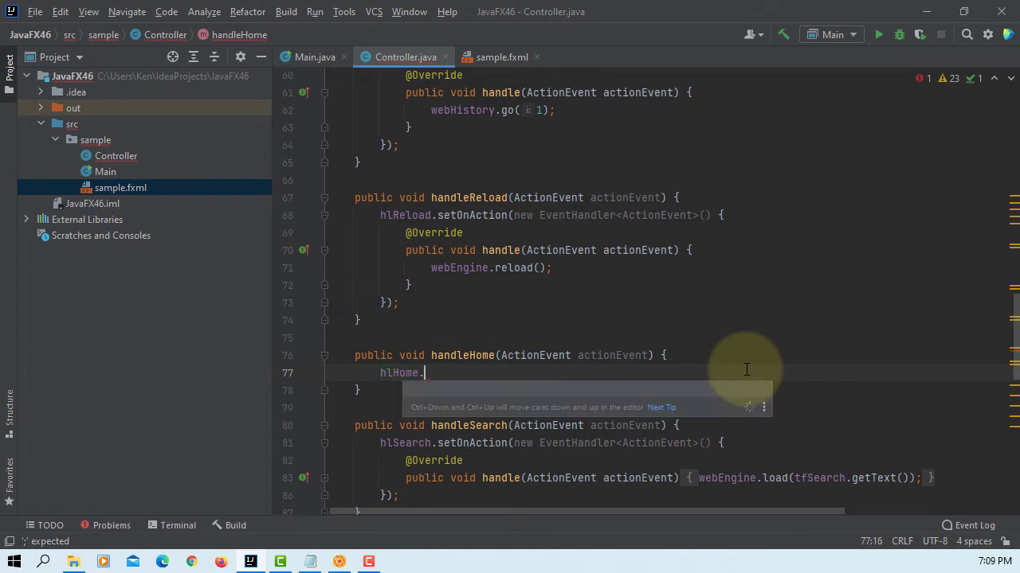
type("set")
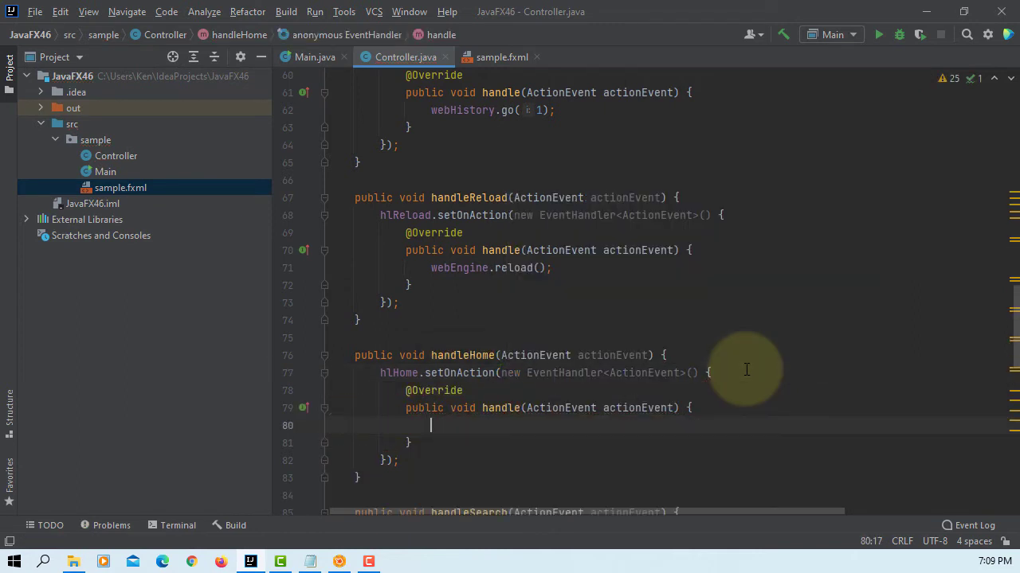
type("webEngine")
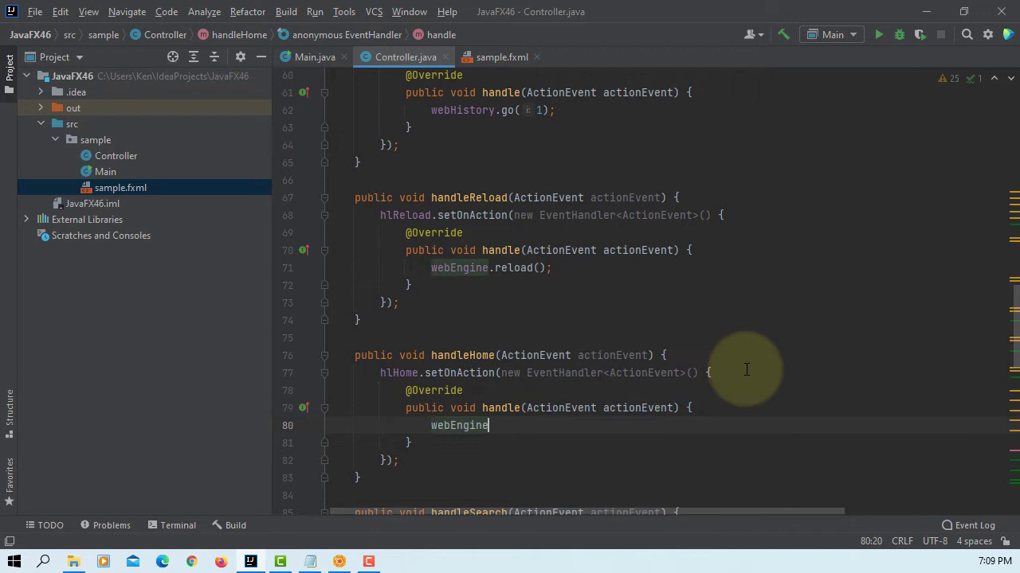
type(".")
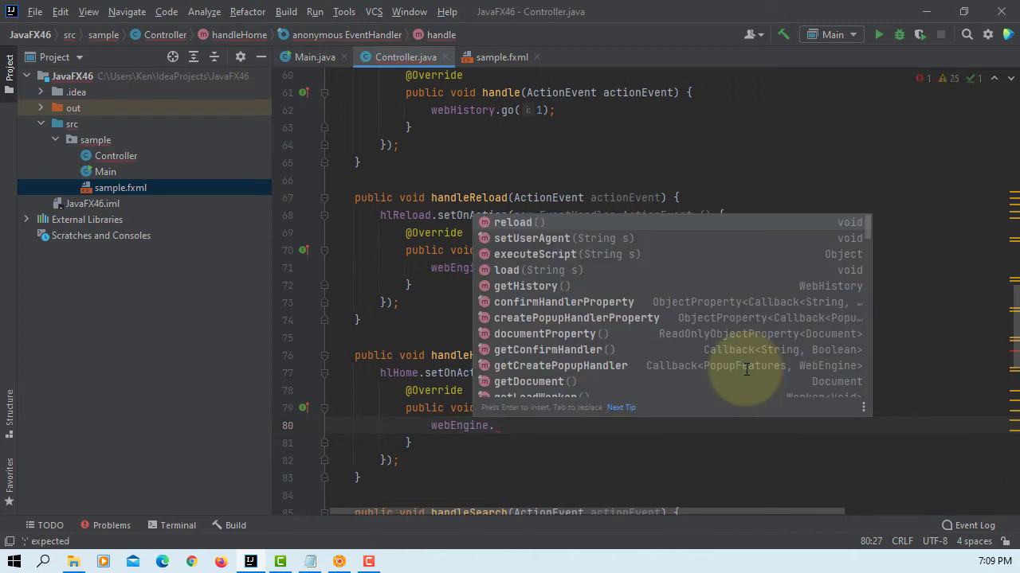
type("load(\"")
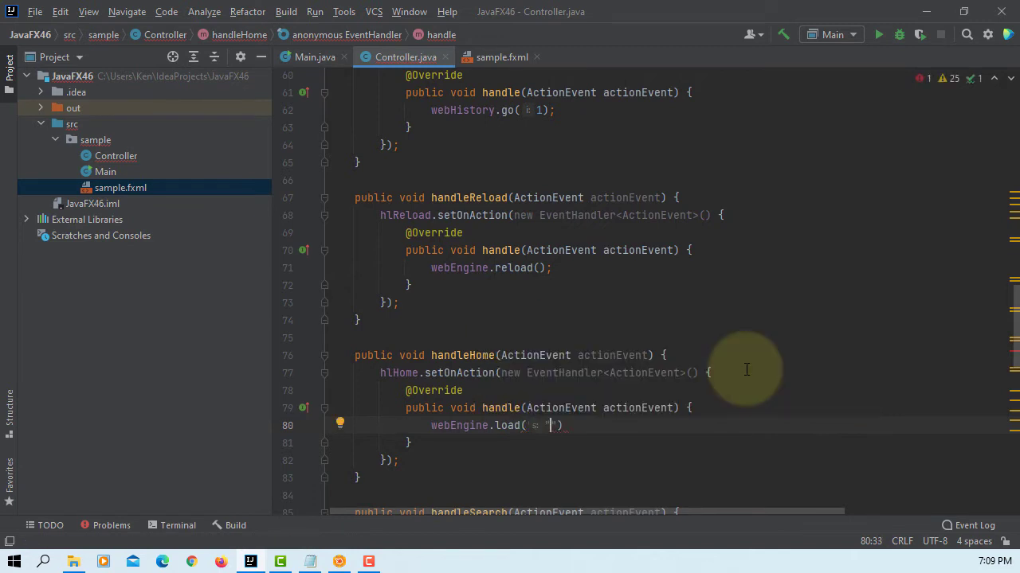
type("https")
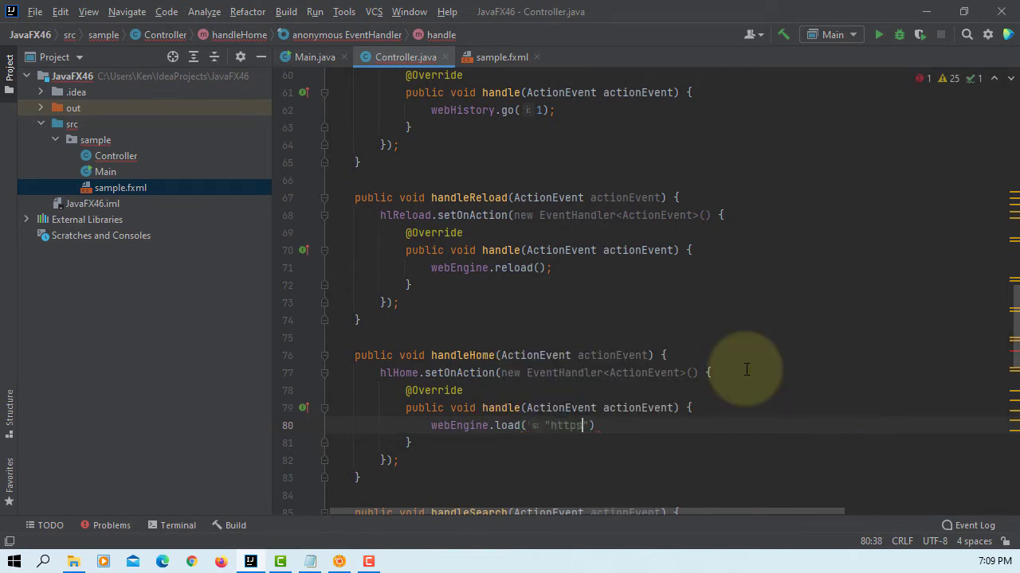
type("://www.")
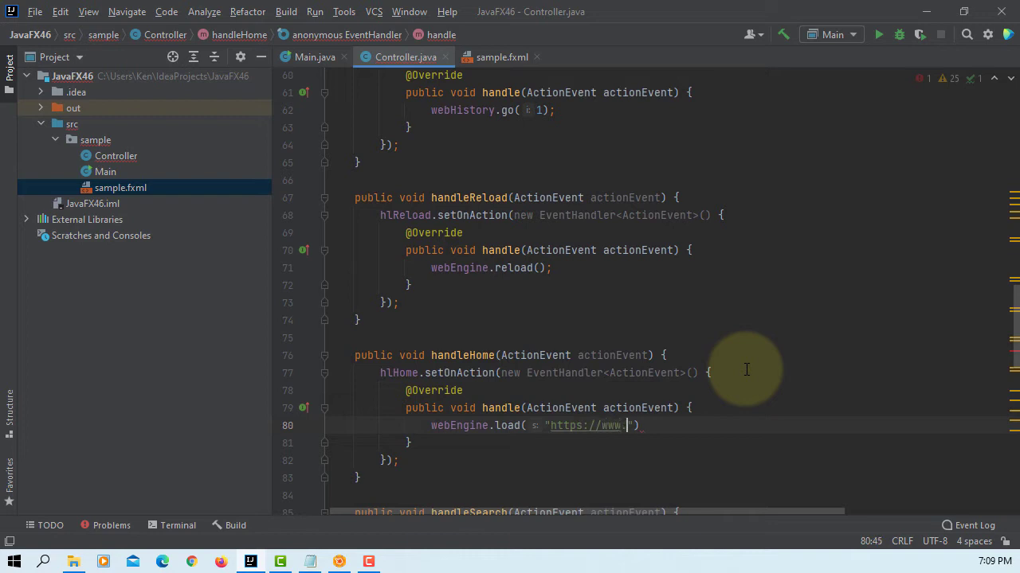
type("google")
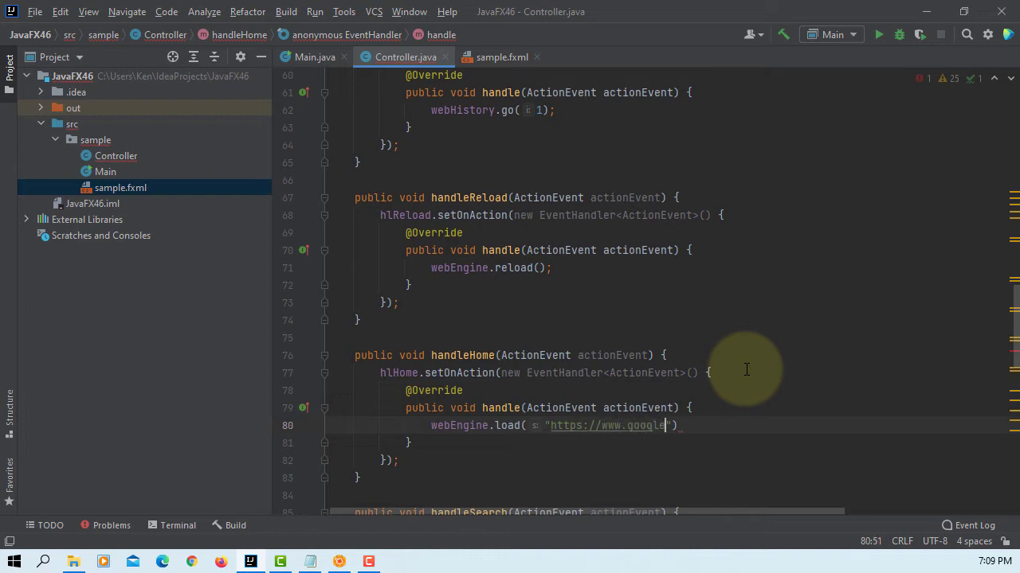
type(".com")
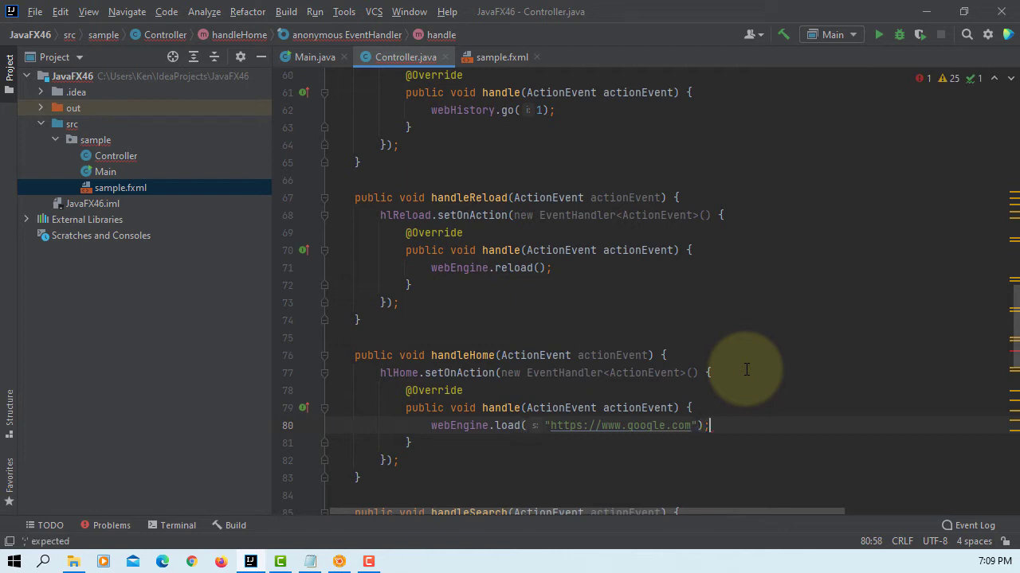
mouse_move(599, 308)
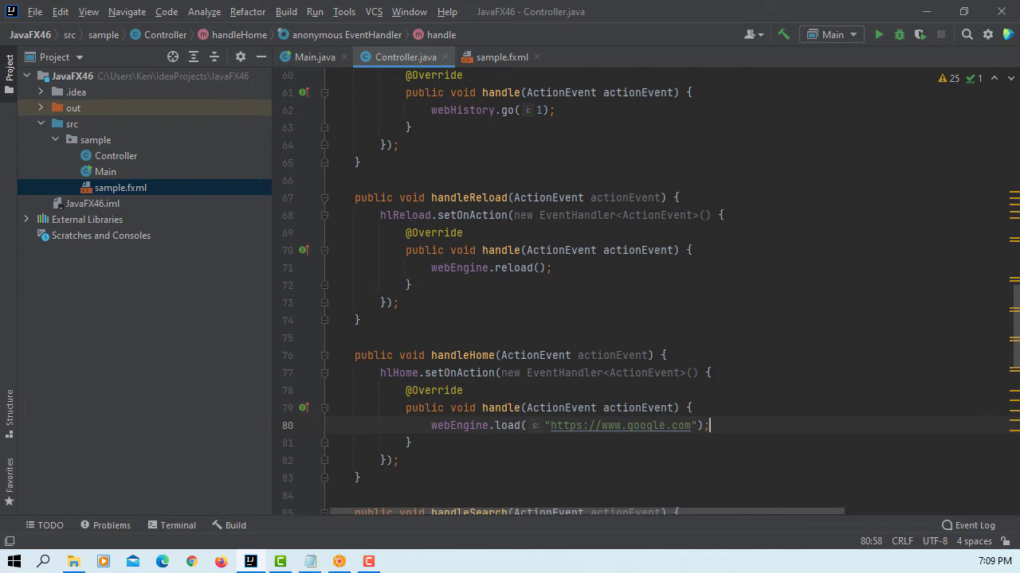
mouse_move(572, 404)
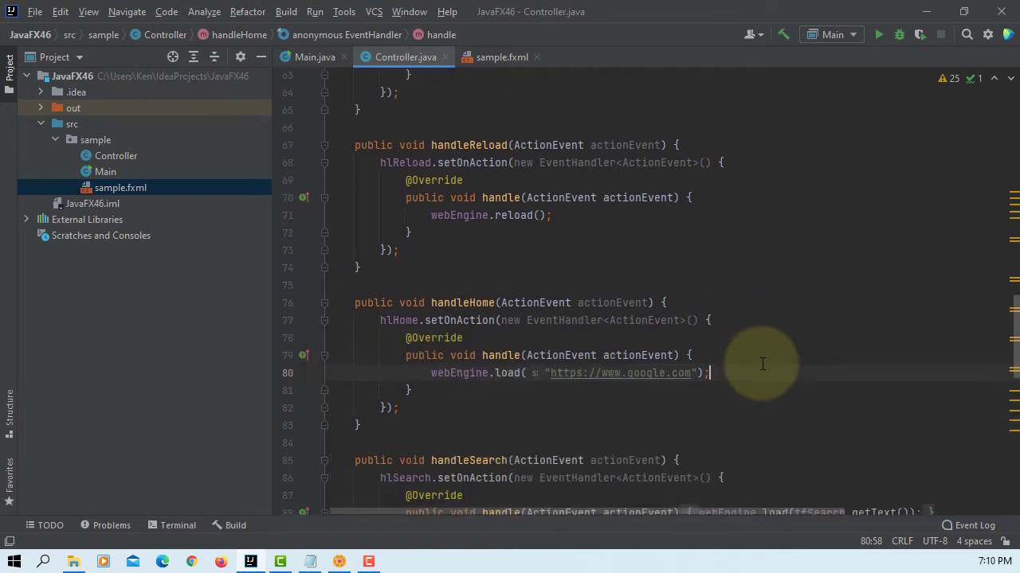
scroll("up", 3)
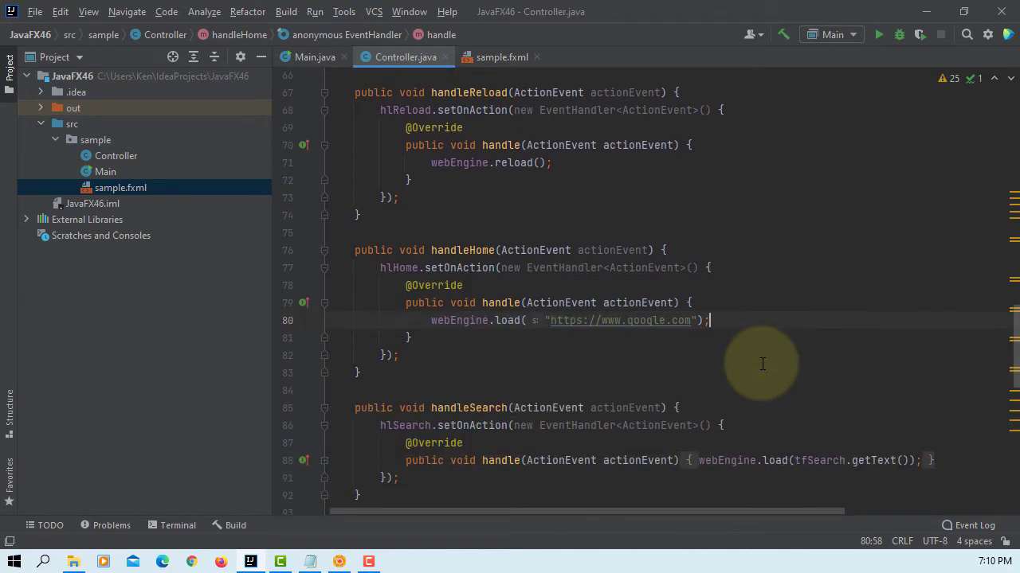
mouse_move(400, 83)
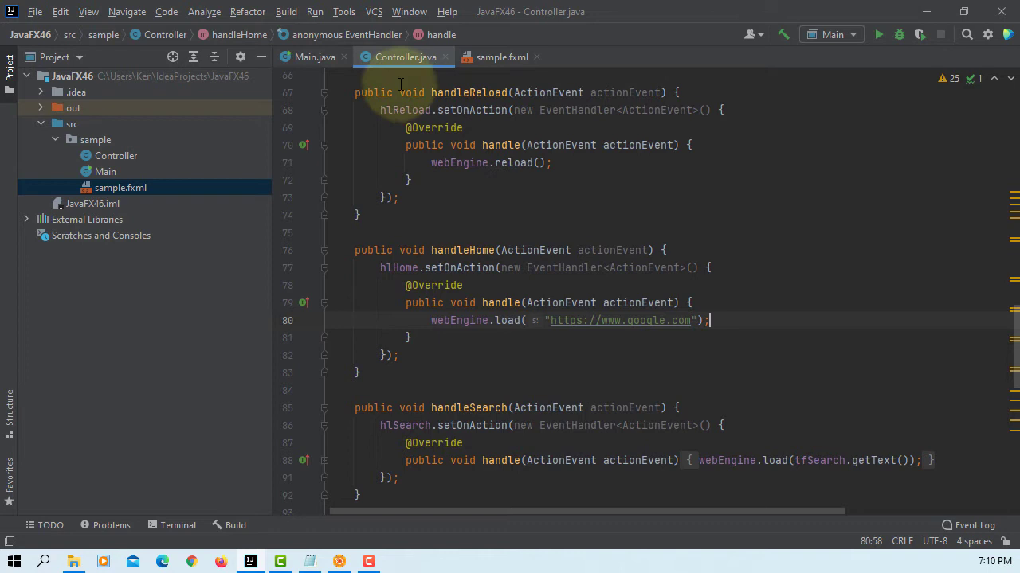
Step: Rebuild the project and run the 'Main' configuration, bringing the browser window forward
left_click(285, 11)
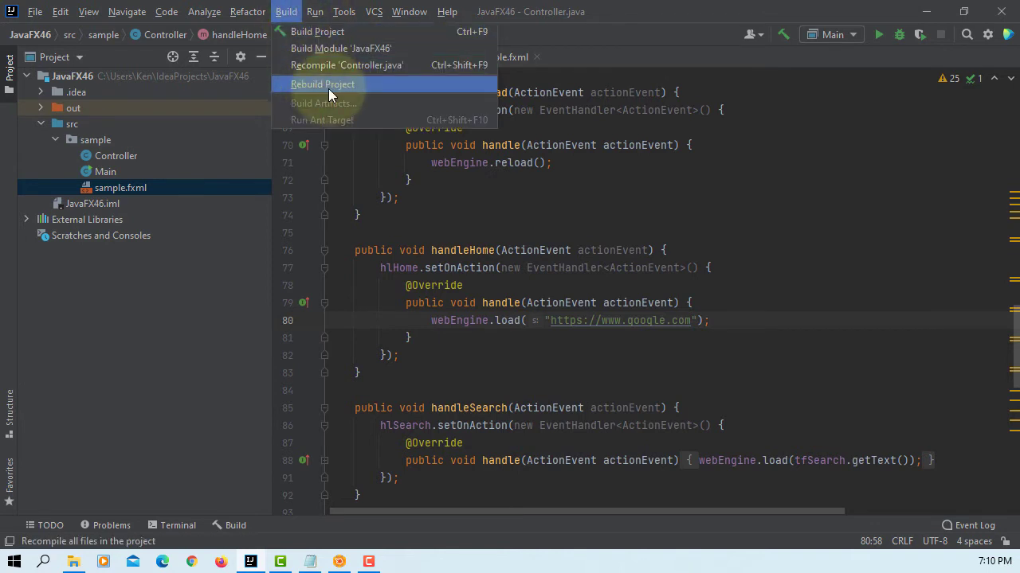
left_click(322, 83)
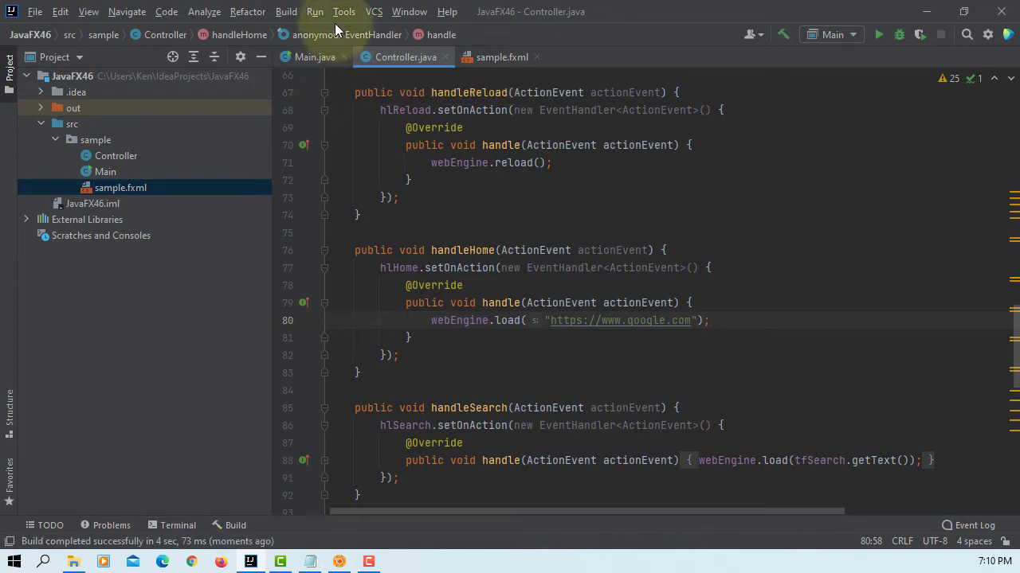
left_click(314, 11)
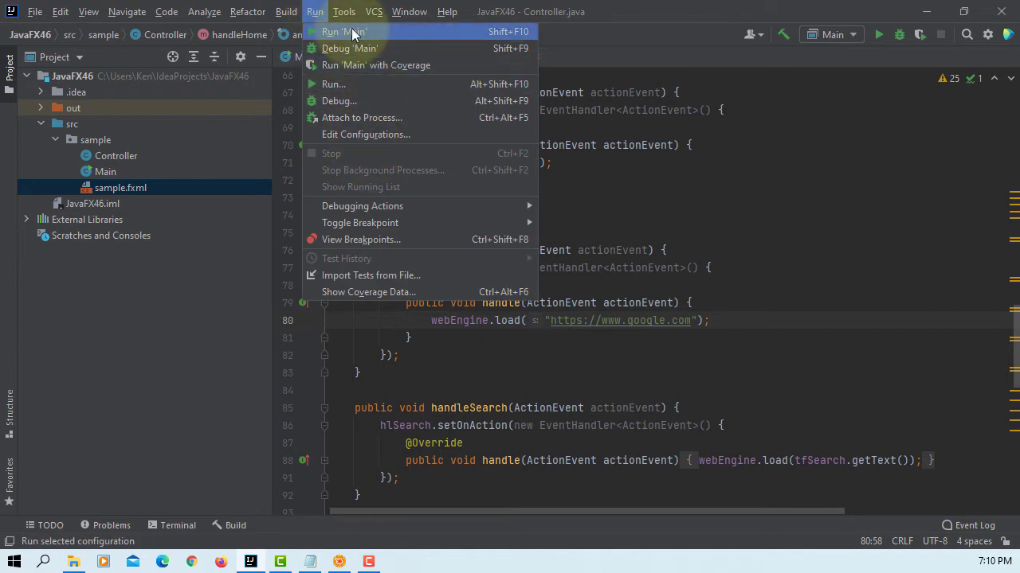
left_click(344, 31)
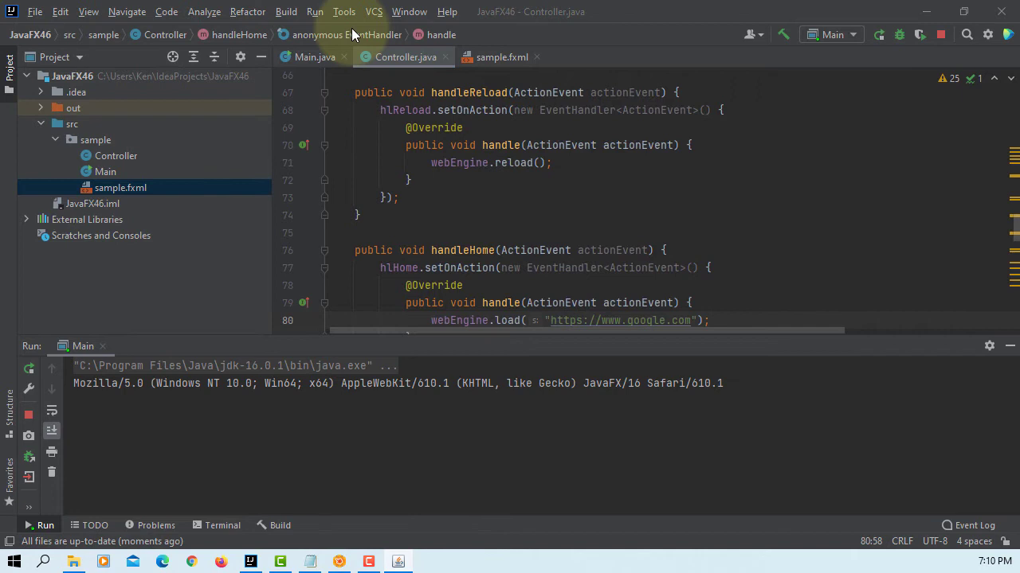
left_click(879, 34)
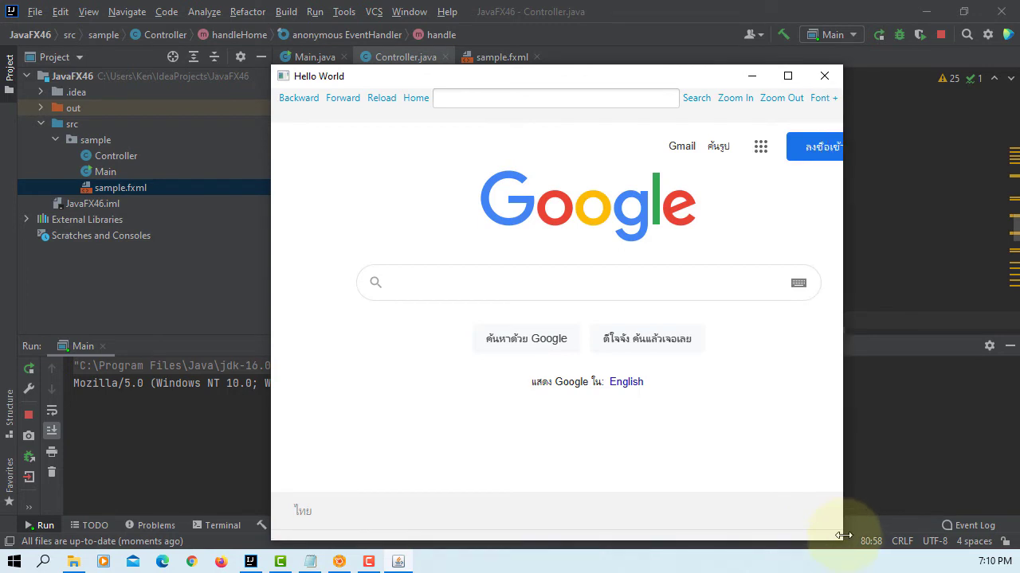
left_click(555, 98)
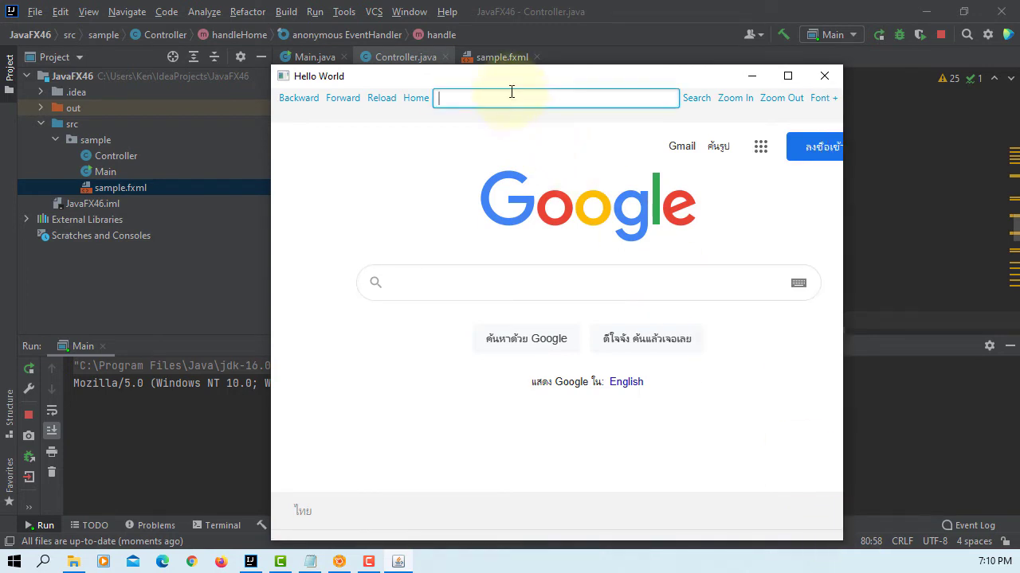
type("https://www.cnn.com")
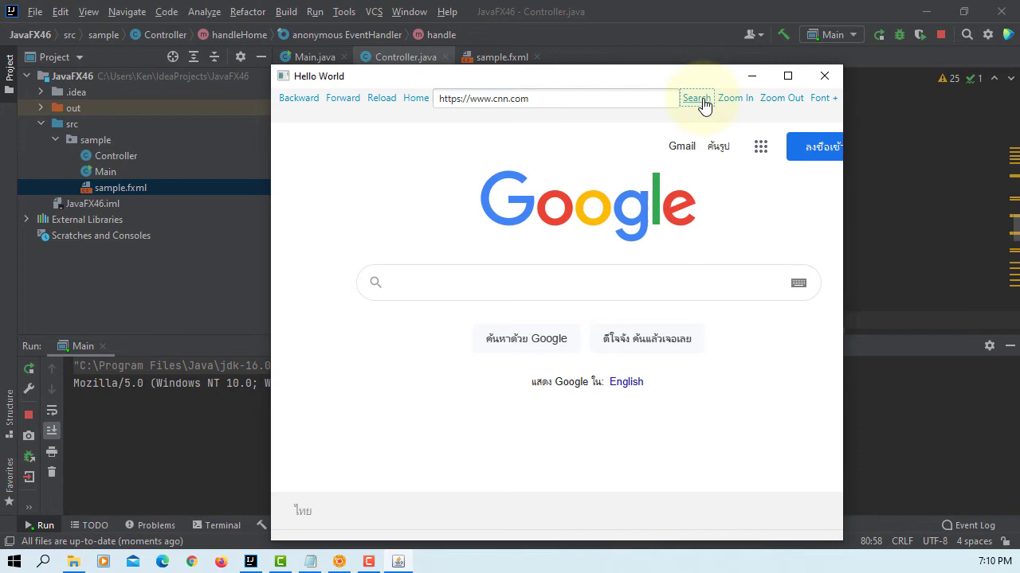
left_click(695, 97)
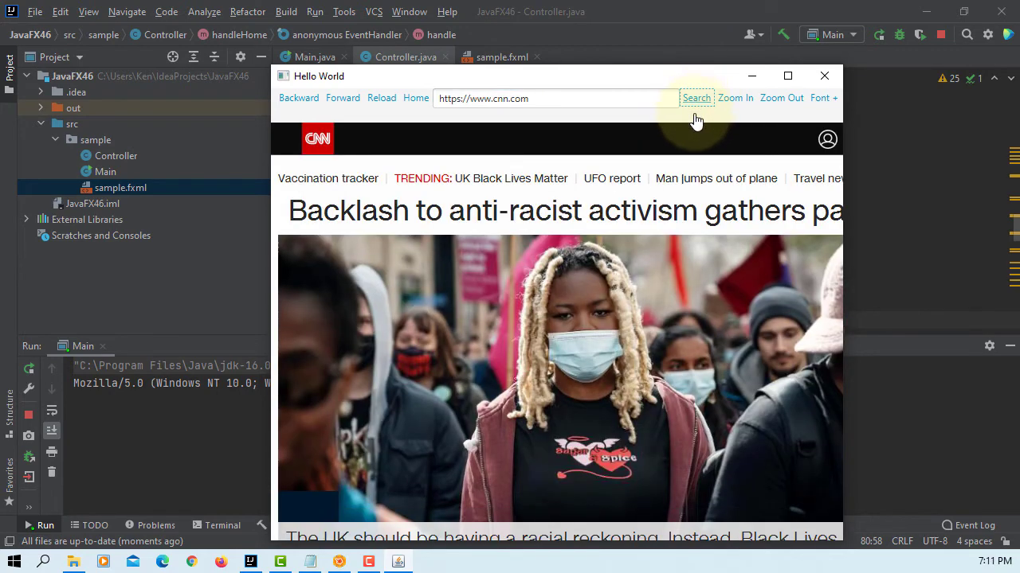
scroll("down", 3)
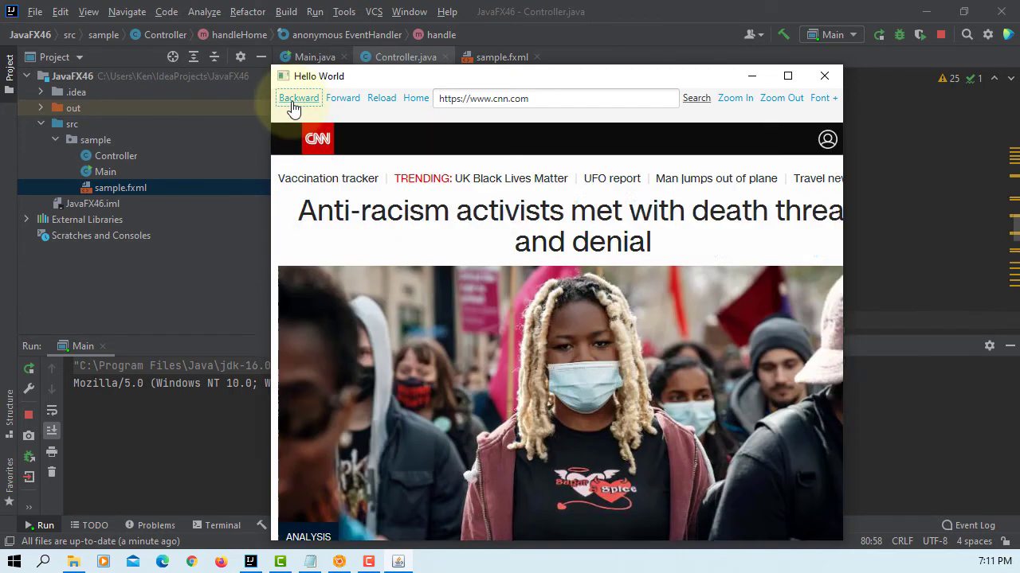
Step: Test Backward, Reload twice and Home back to Google, then close the Hello World window
left_click(343, 98)
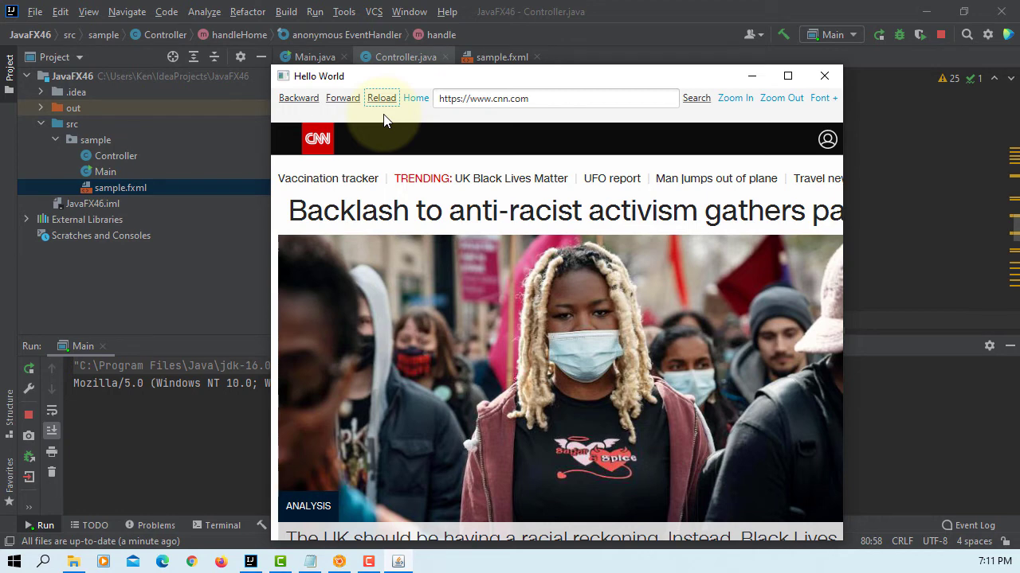
left_click(380, 98)
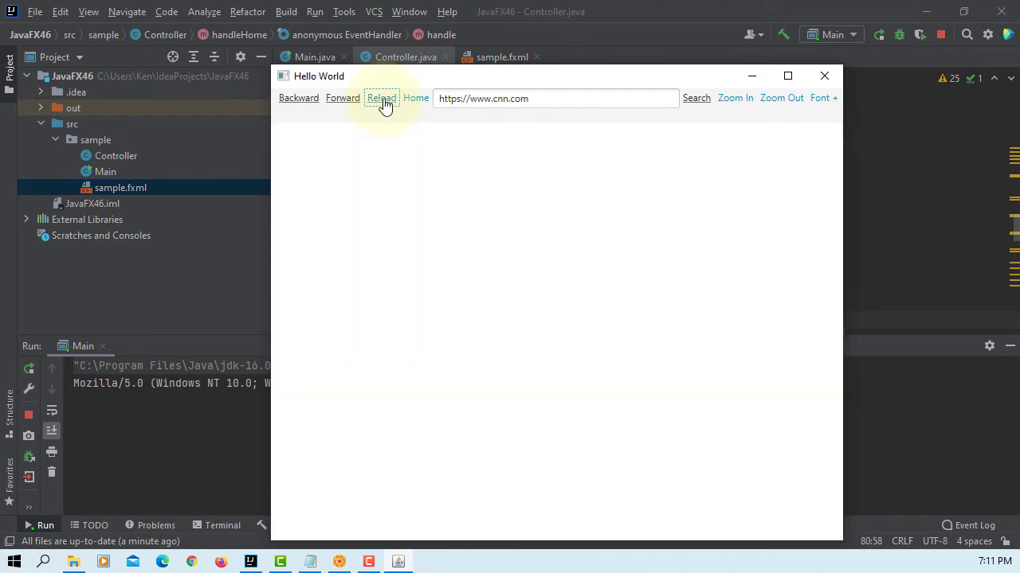
left_click(381, 98)
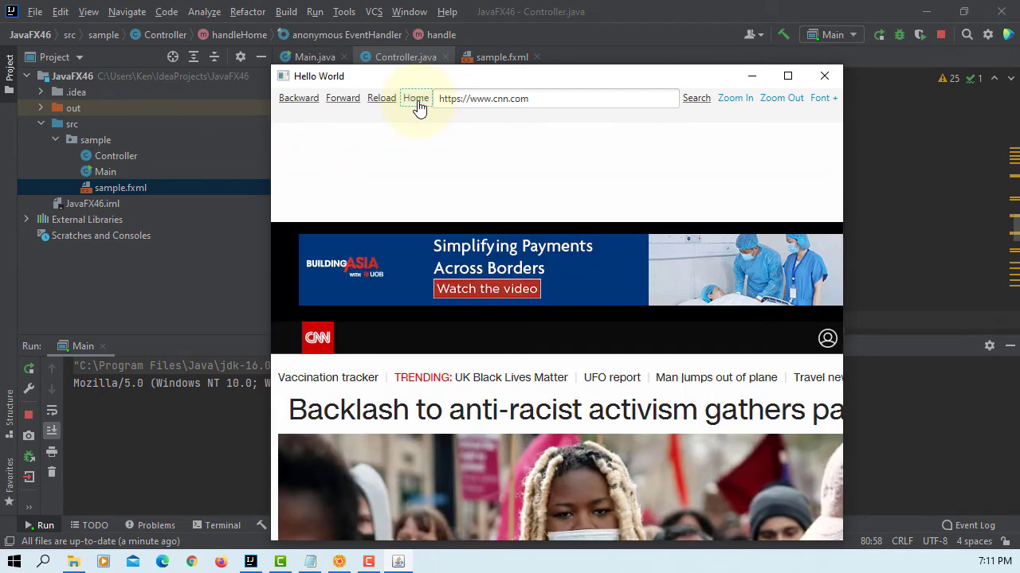
left_click(415, 98)
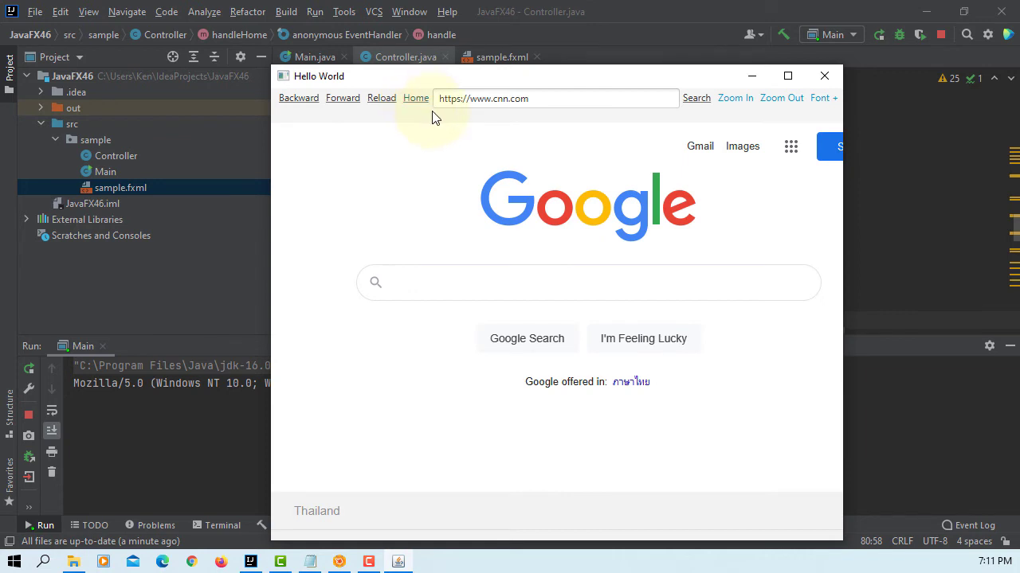
mouse_move(599, 96)
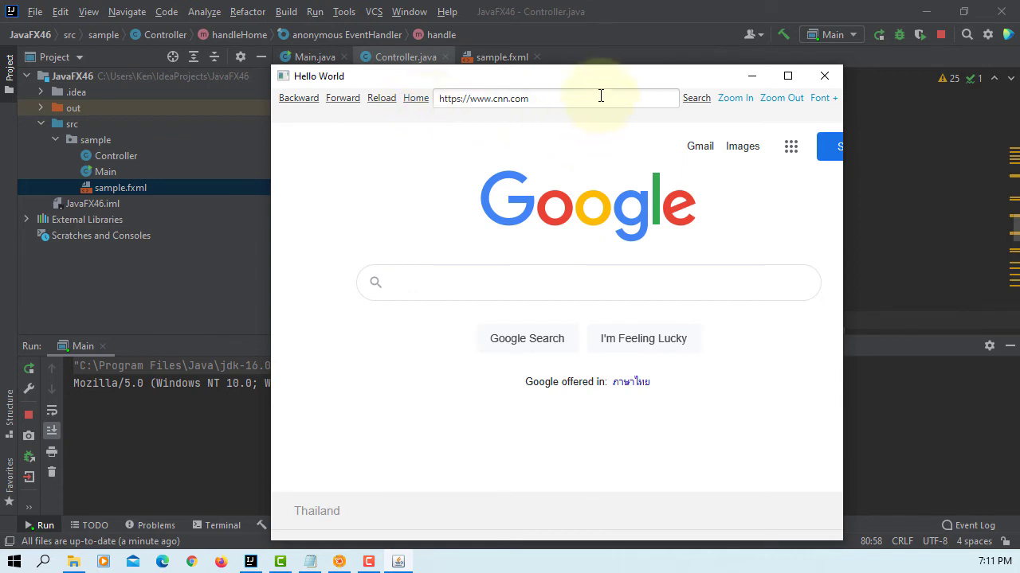
left_click(556, 98)
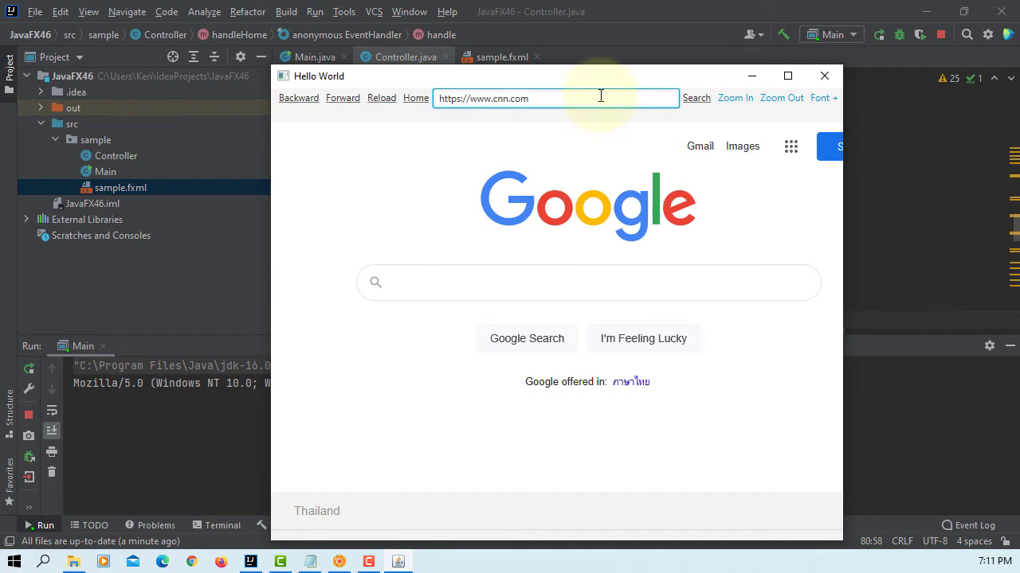
mouse_move(490, 151)
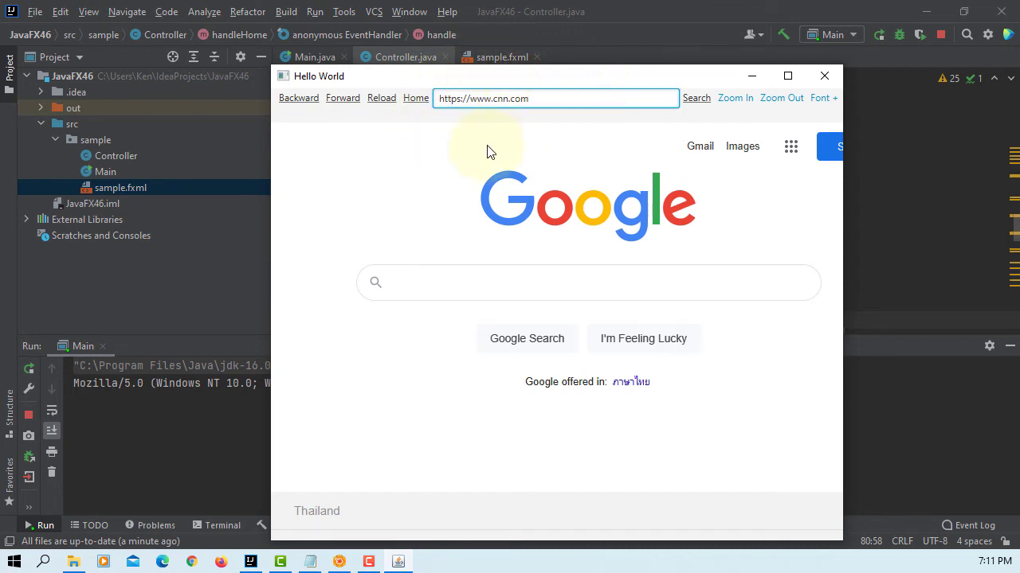
mouse_move(824, 75)
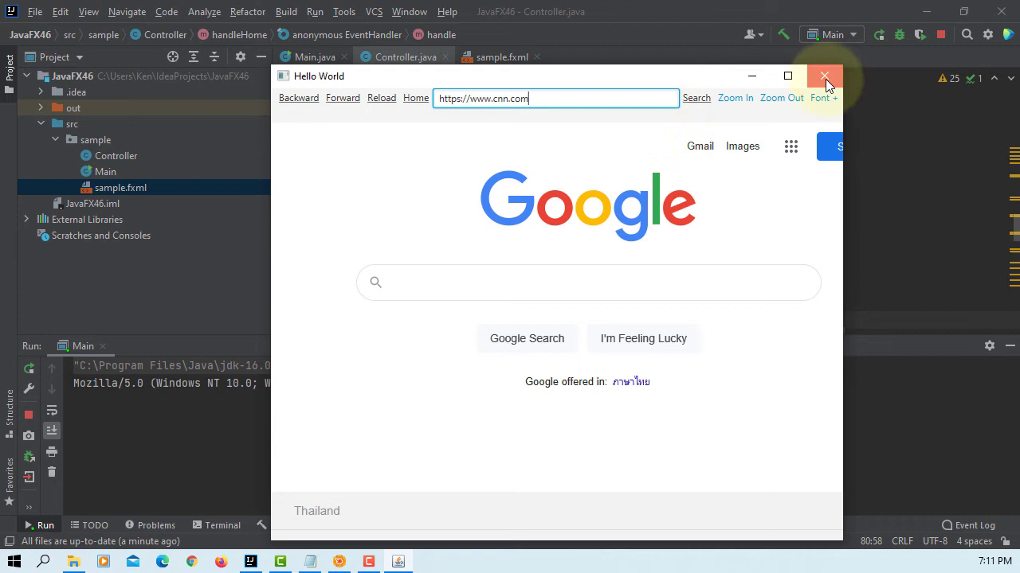
left_click(824, 76)
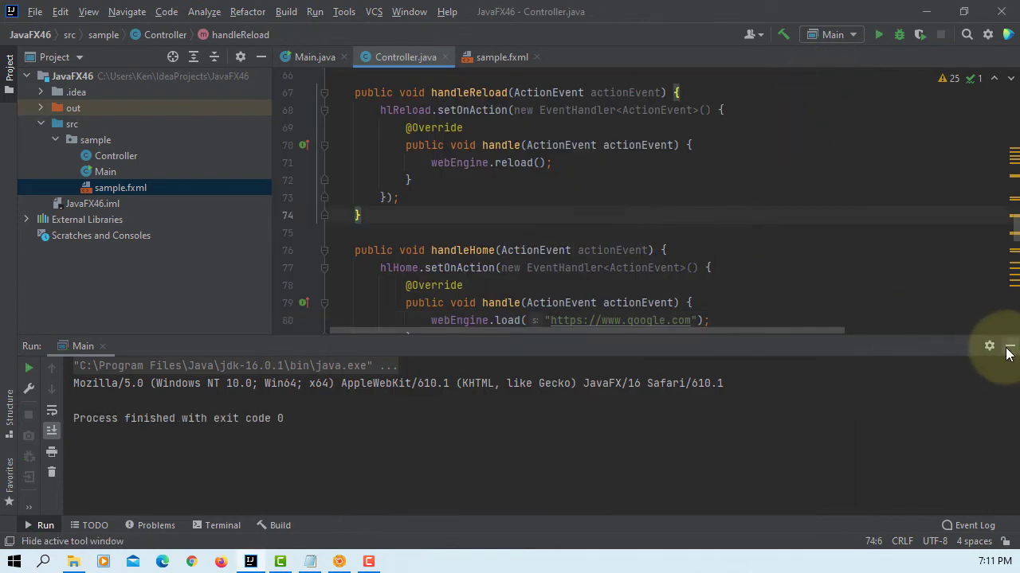
Step: Open sample.fxml in Scene Builder and set tfSearch's On Action to handleSearch
right_click(106, 187)
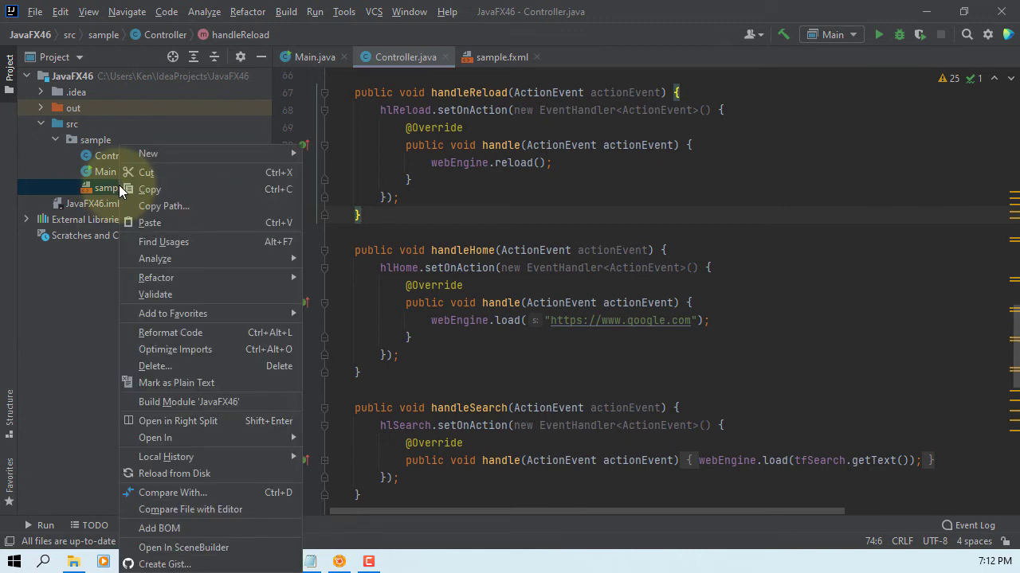
mouse_move(183, 547)
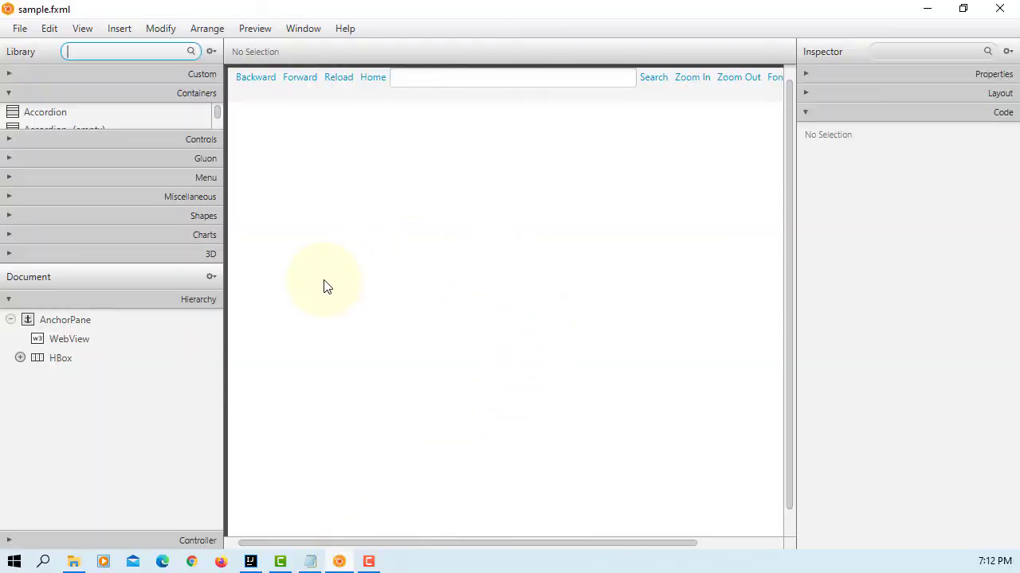
mouse_move(538, 95)
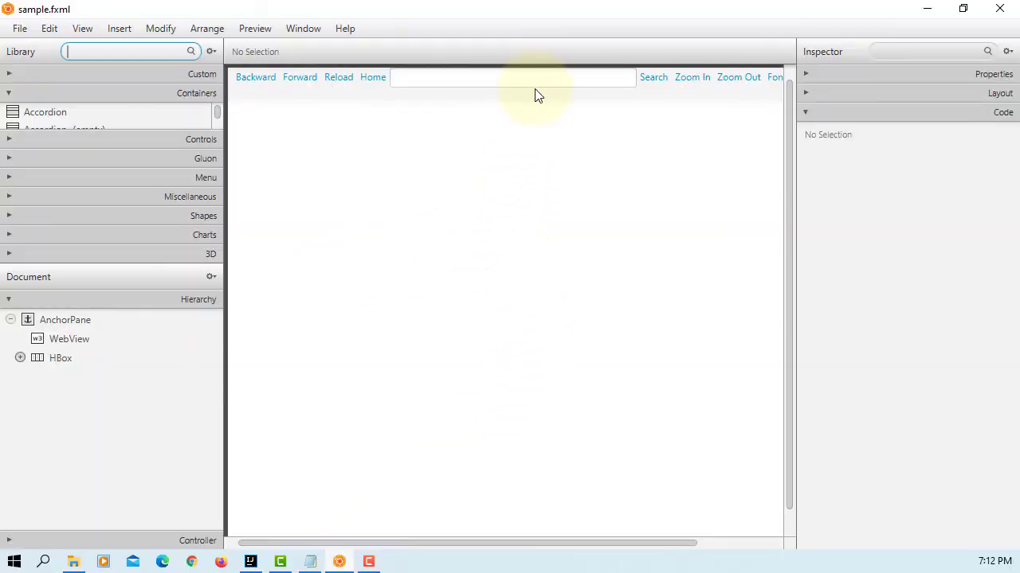
left_click(514, 77)
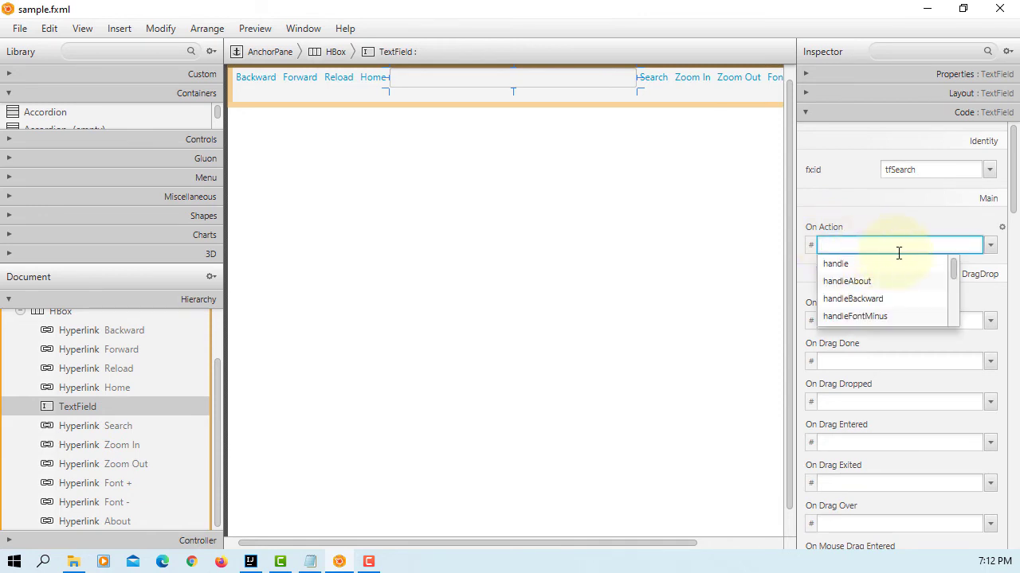
type("handle")
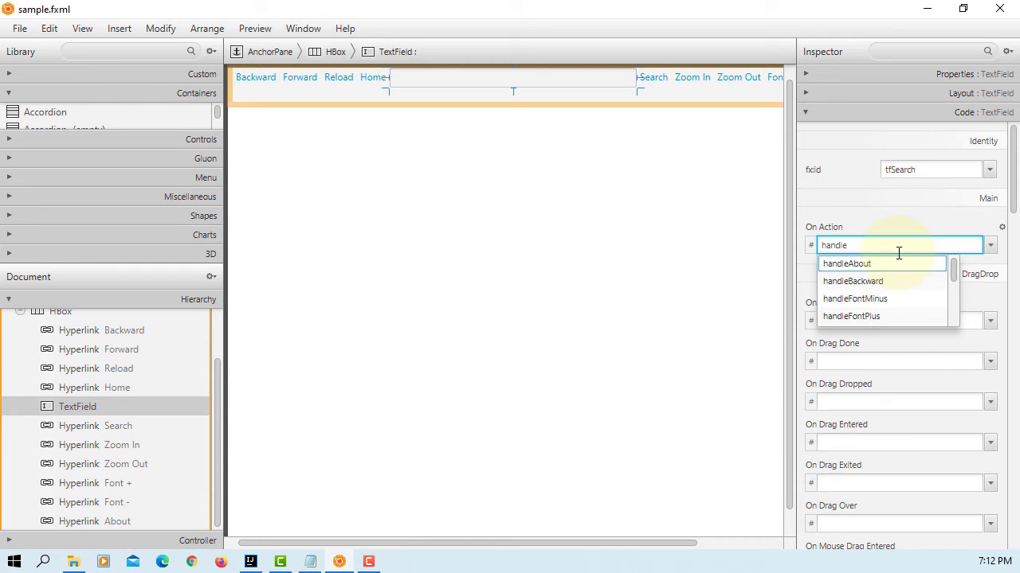
scroll("down", 3)
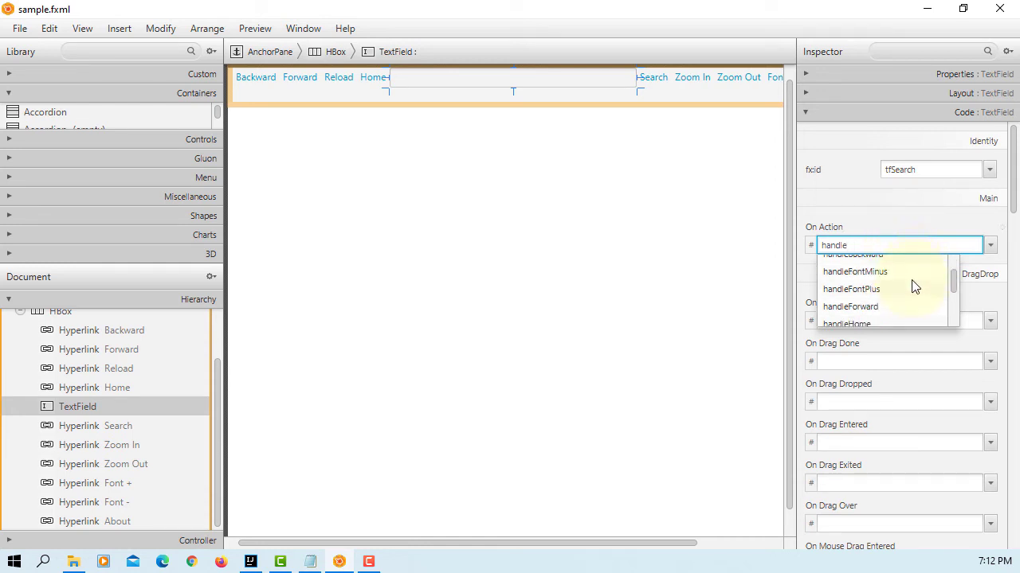
scroll("down", 3)
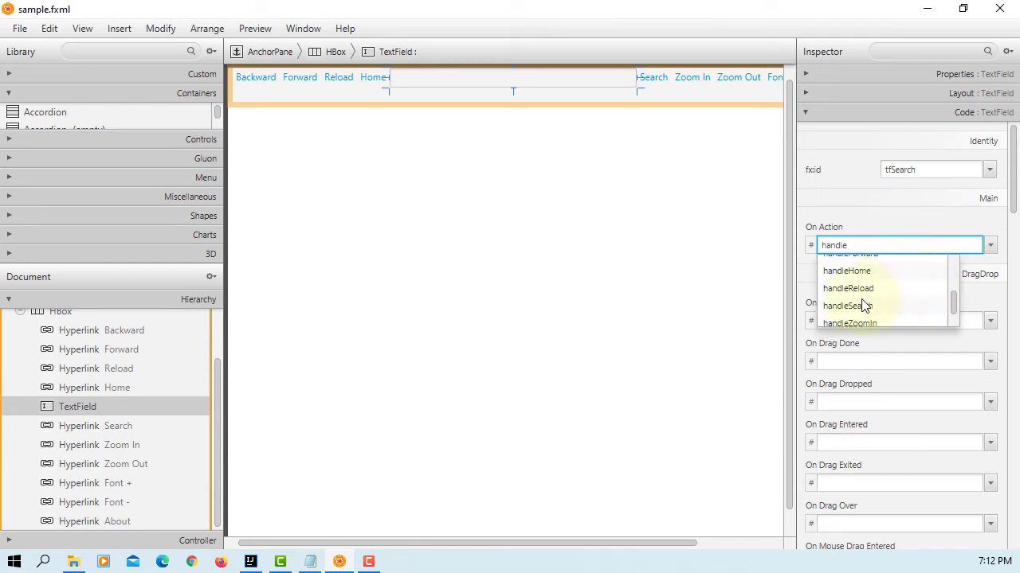
left_click(847, 305)
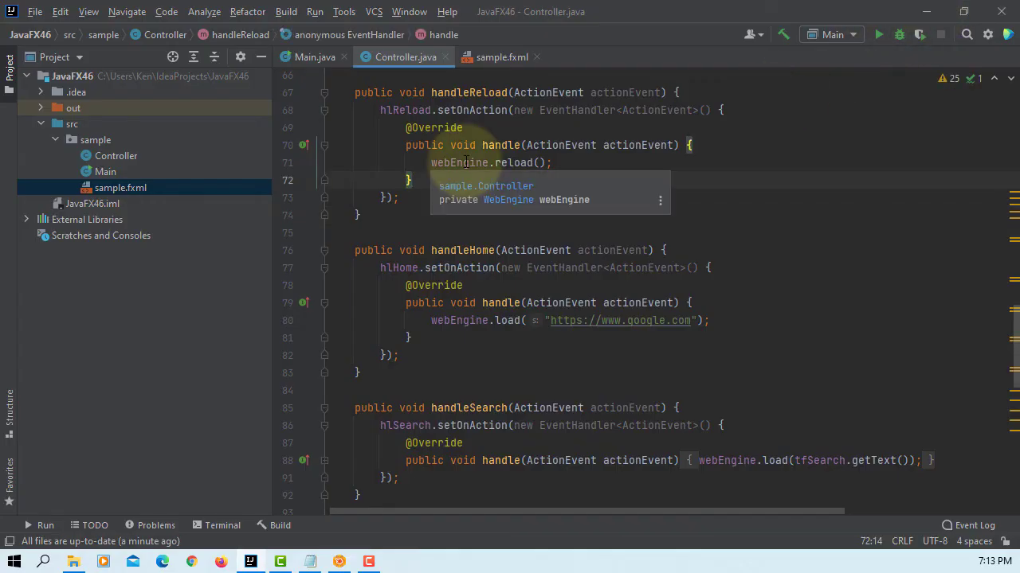
Step: Add tfSearch.setOnAction with a new EventHandler calling webEngine.load(tfSearch.getText()) in handleSearch
scroll("down", 3)
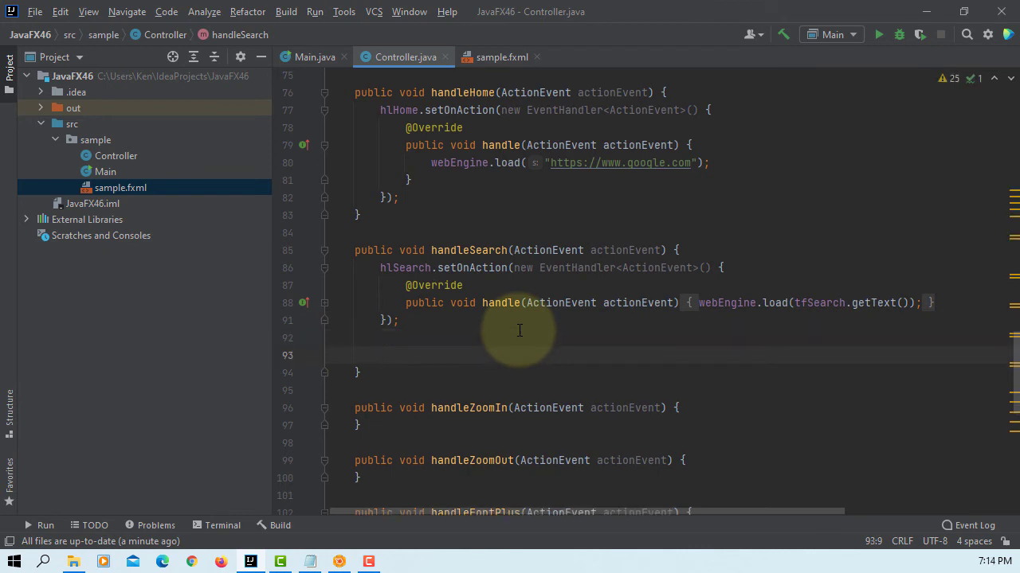
type("tfSearch")
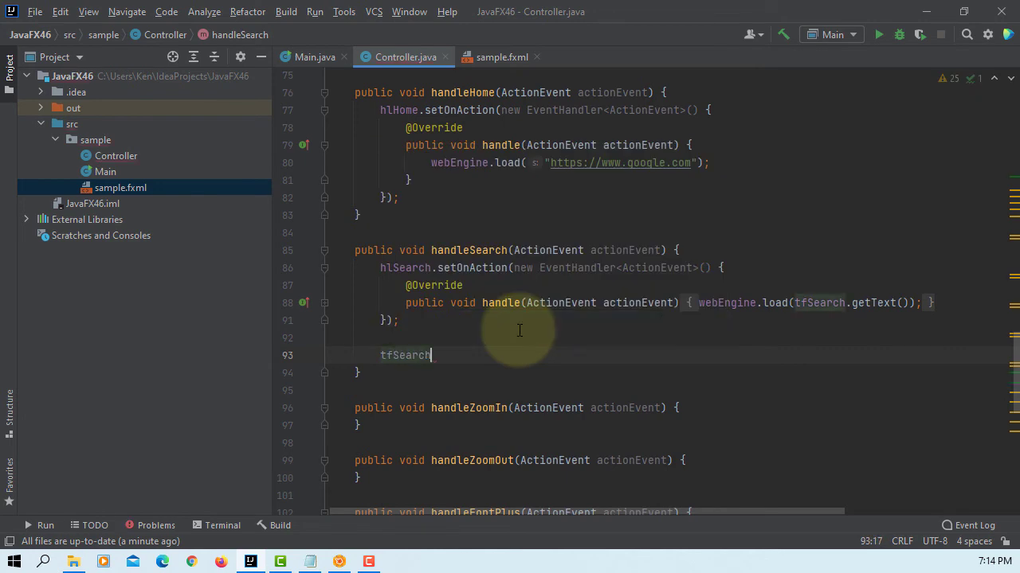
type(".set")
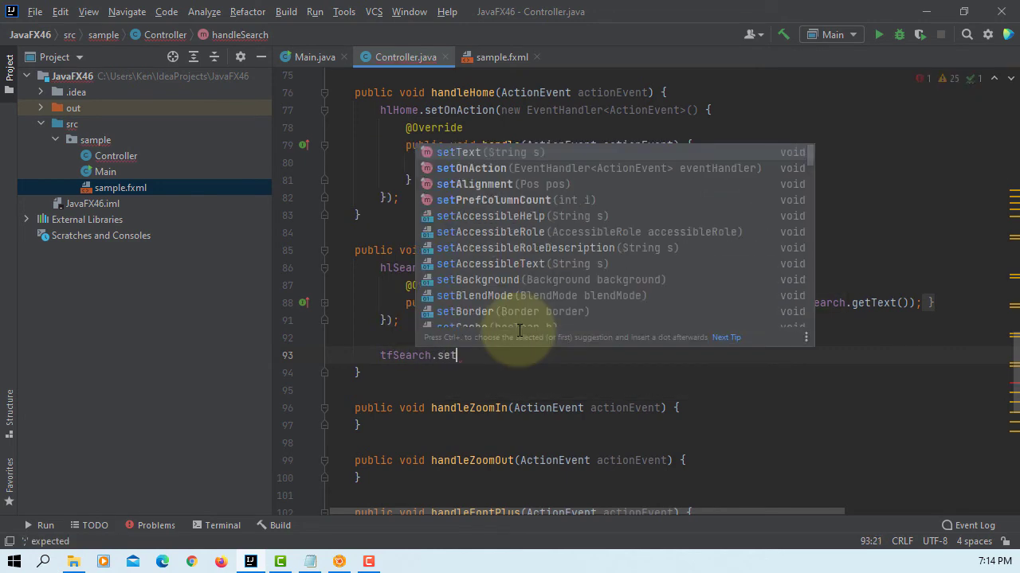
left_click(469, 168)
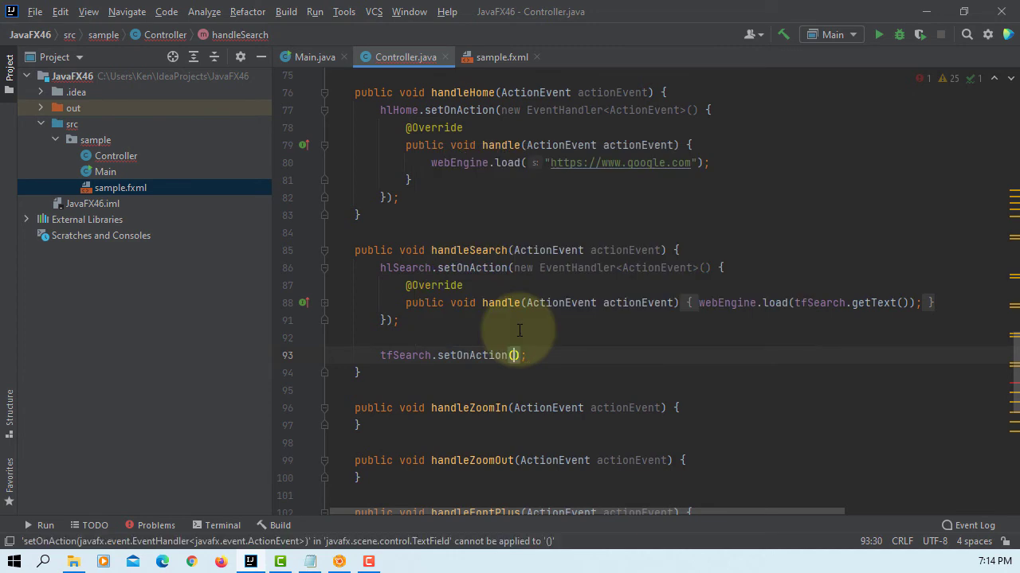
type("new EventHandler<ActionEvent>(")
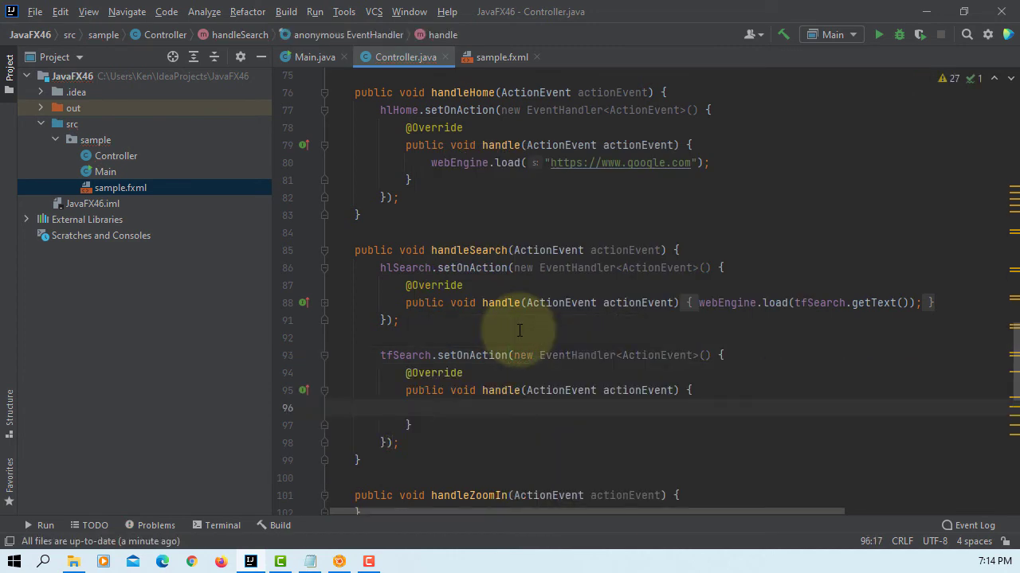
mouse_move(493, 338)
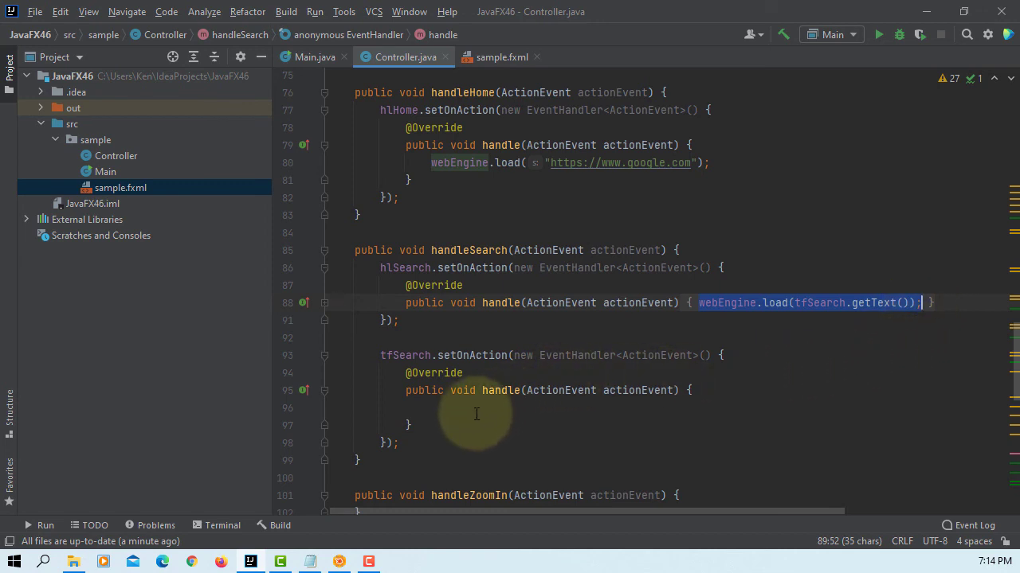
type("webEngine.load(tfSearch.getText());")
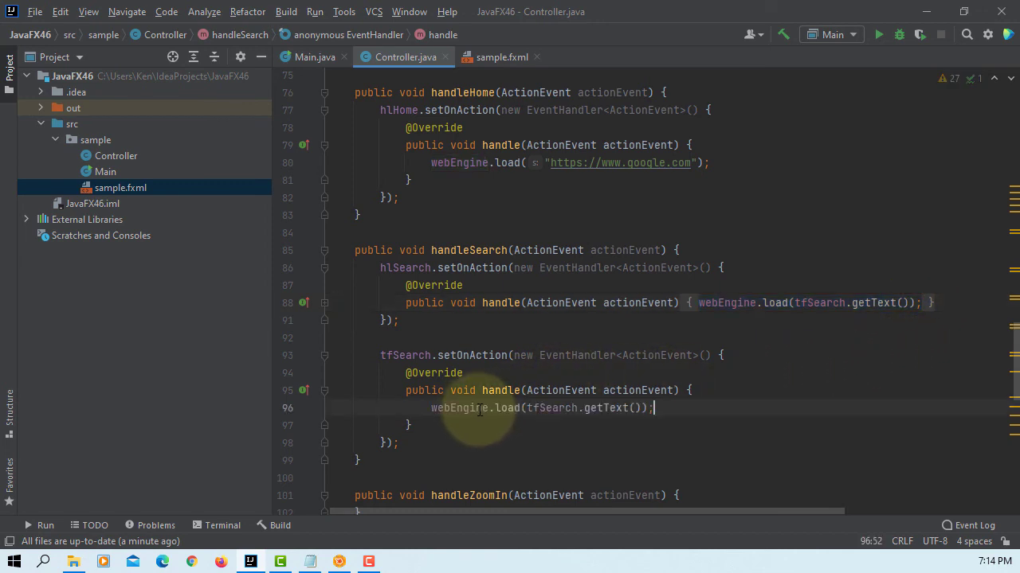
left_click(285, 11)
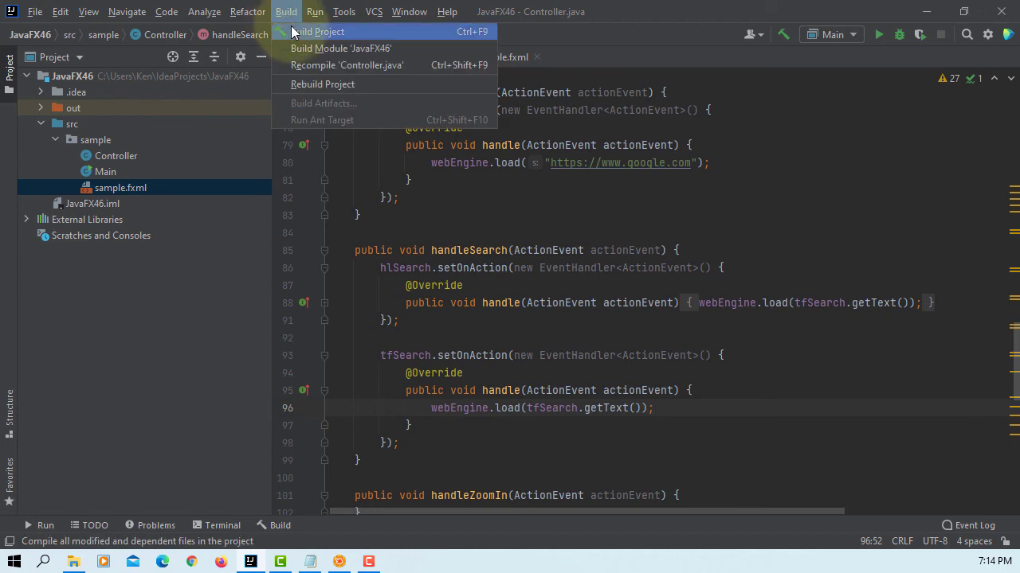
Step: Build the project and run 'Main' to open the browser on Google
left_click(319, 31)
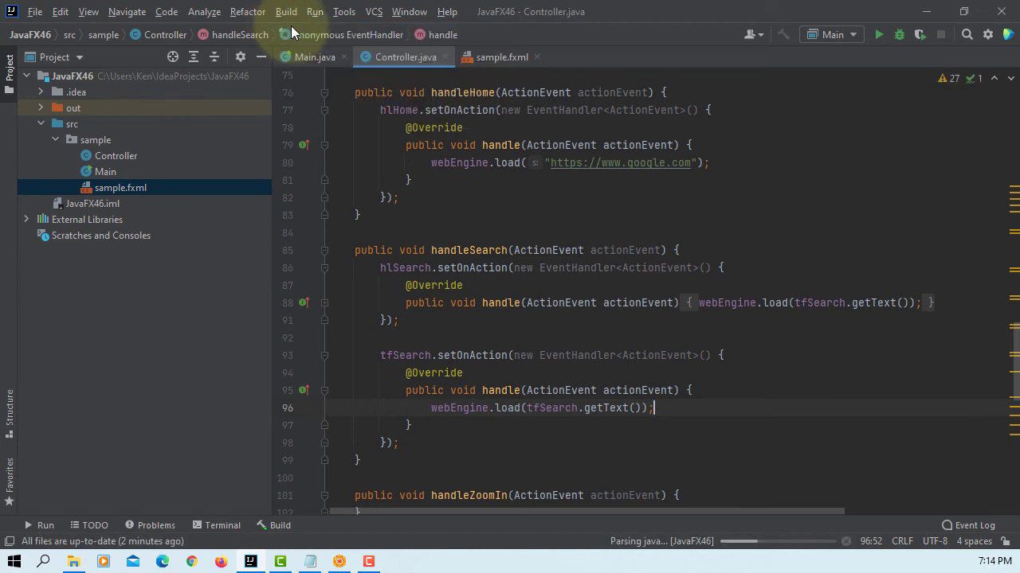
left_click(314, 11)
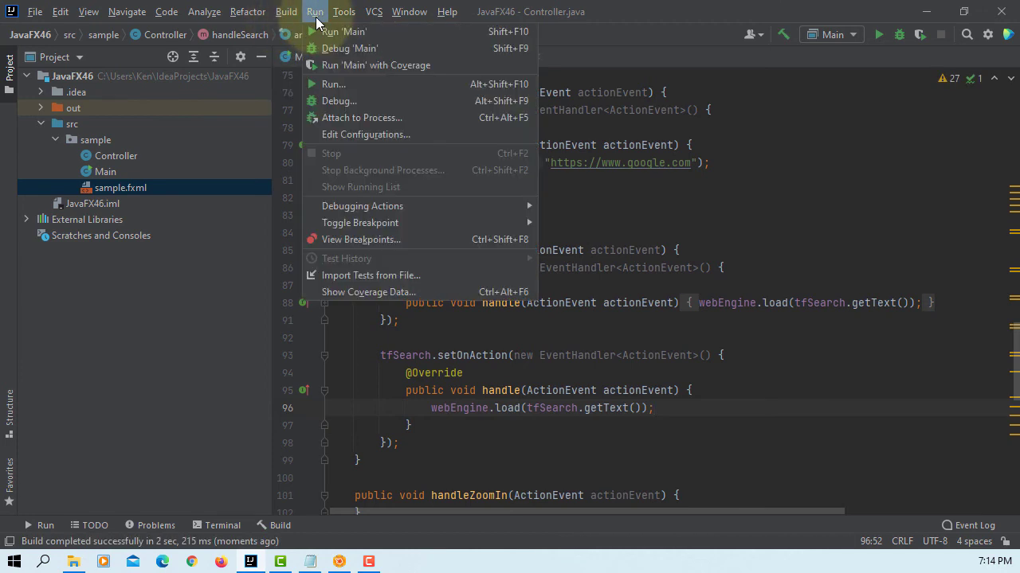
left_click(343, 32)
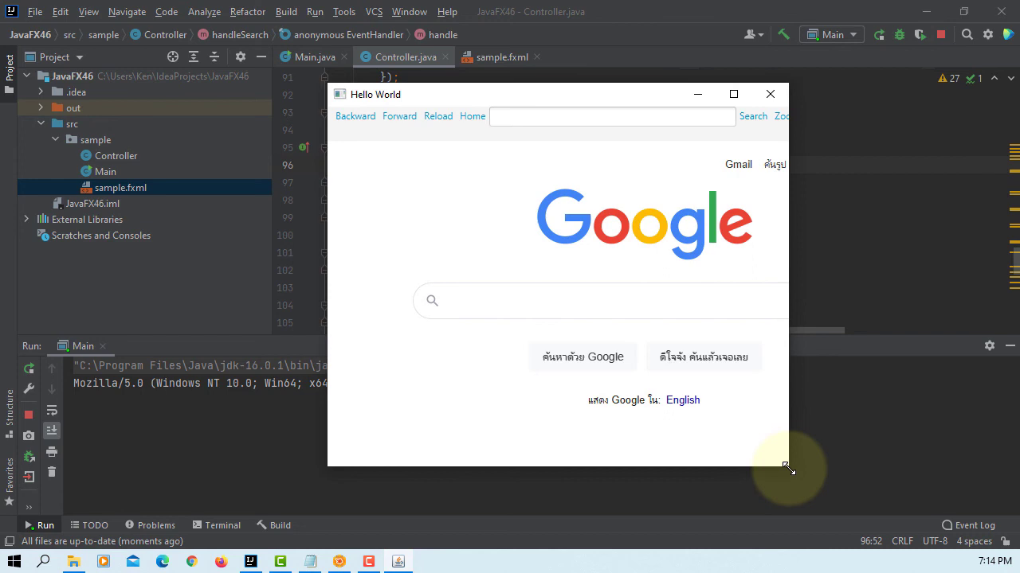
type("https://www.cnn")
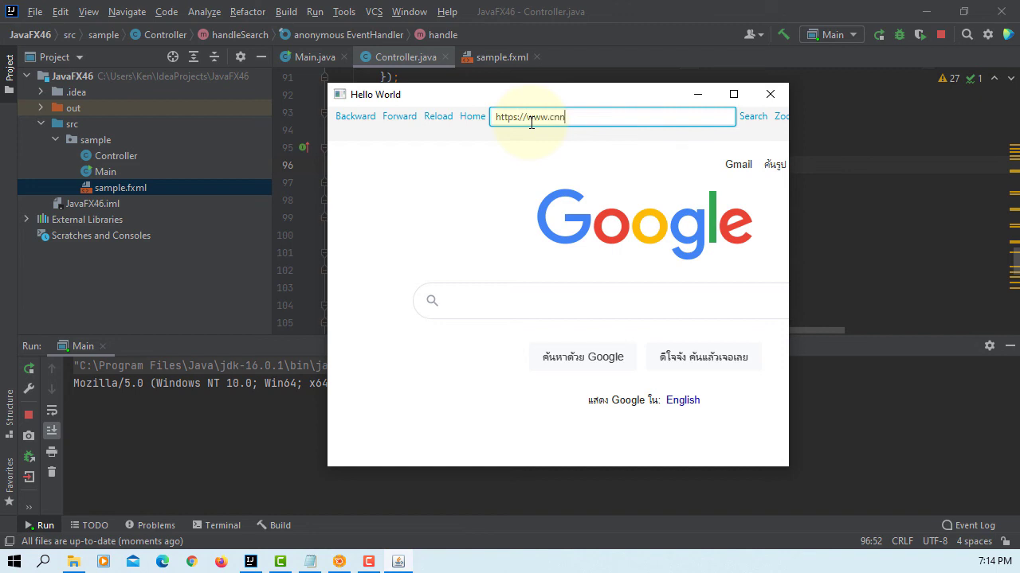
type(".com")
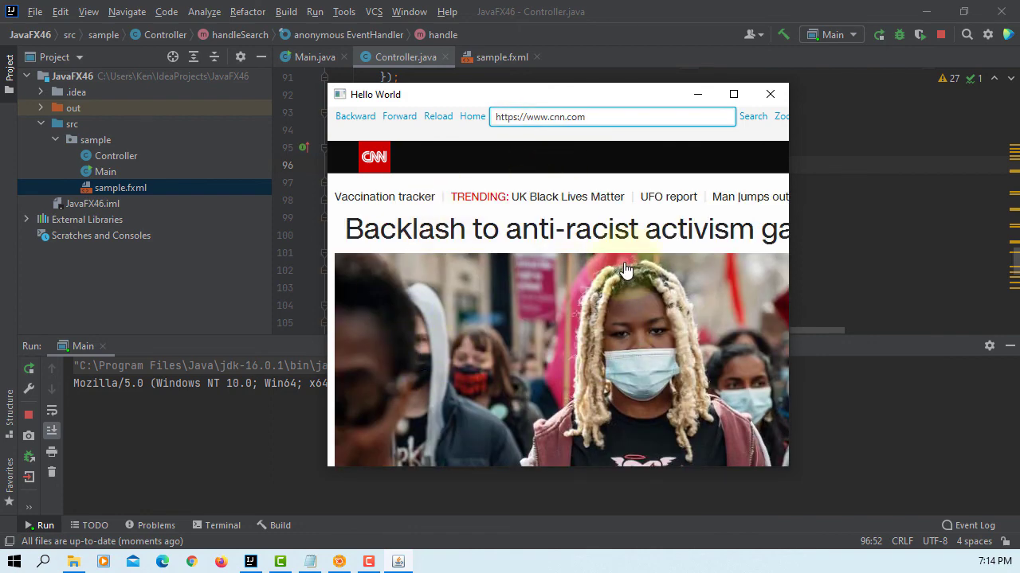
scroll("down", 3)
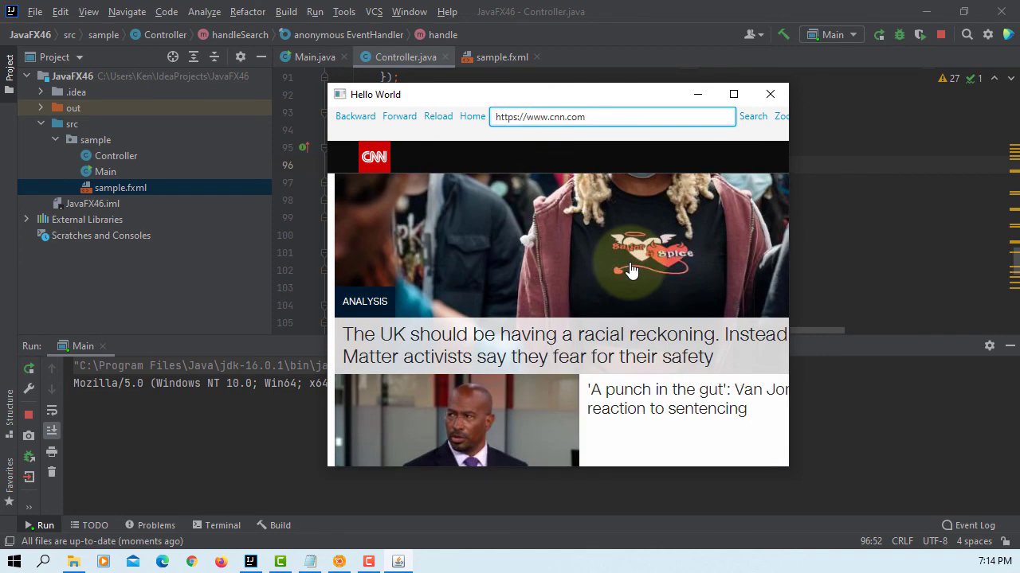
scroll("down", 3)
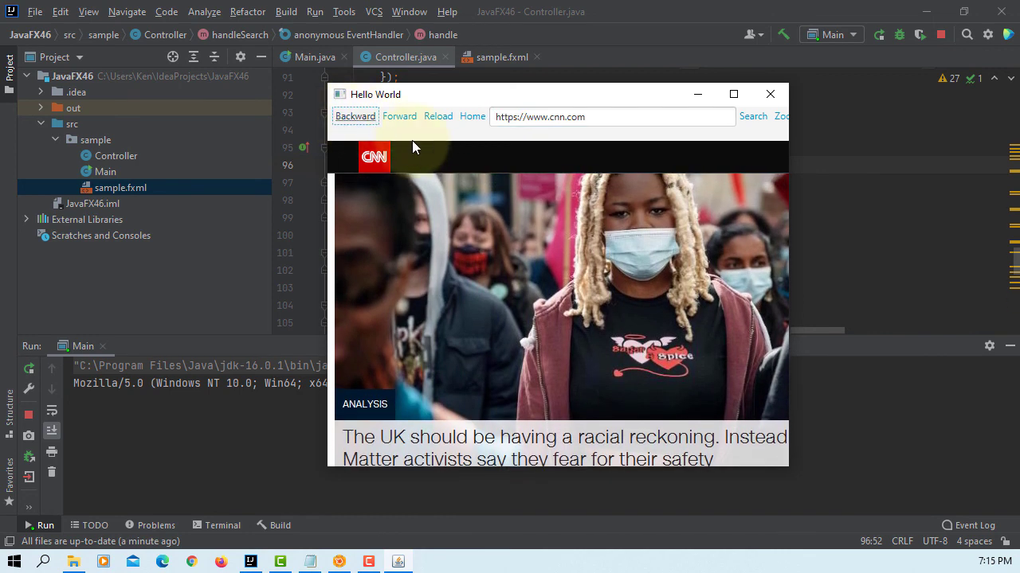
mouse_move(427, 136)
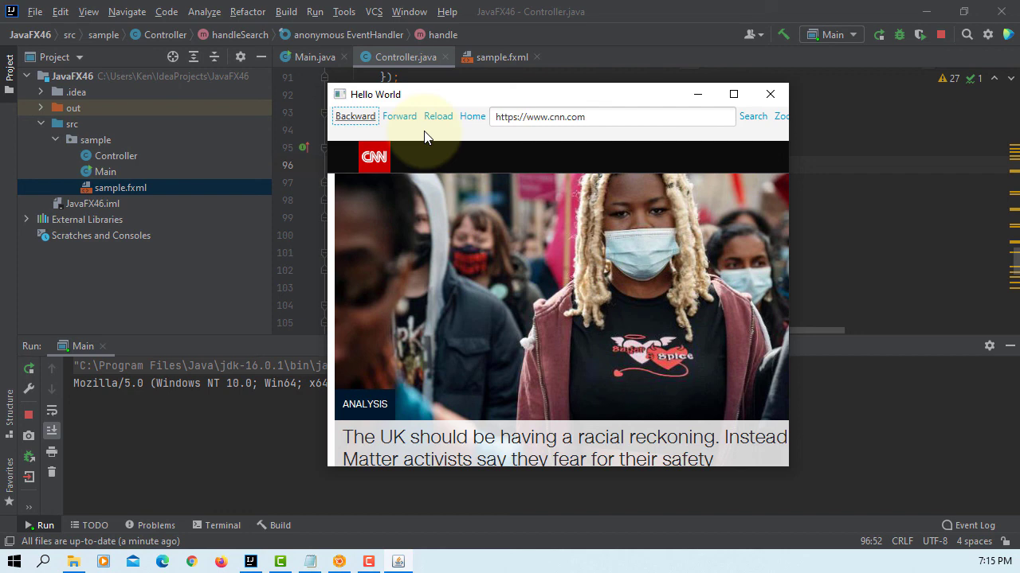
mouse_move(418, 137)
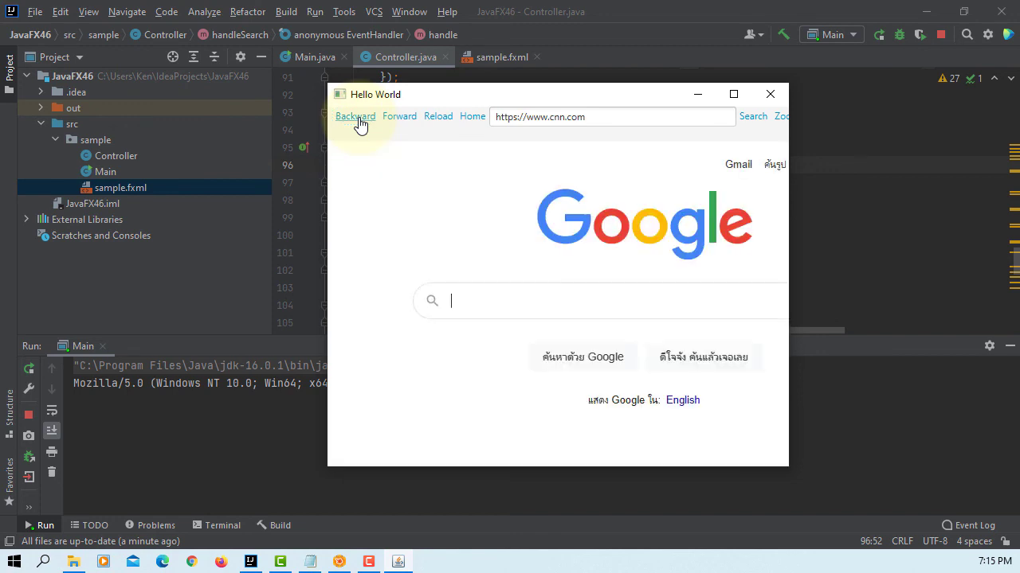
left_click(752, 116)
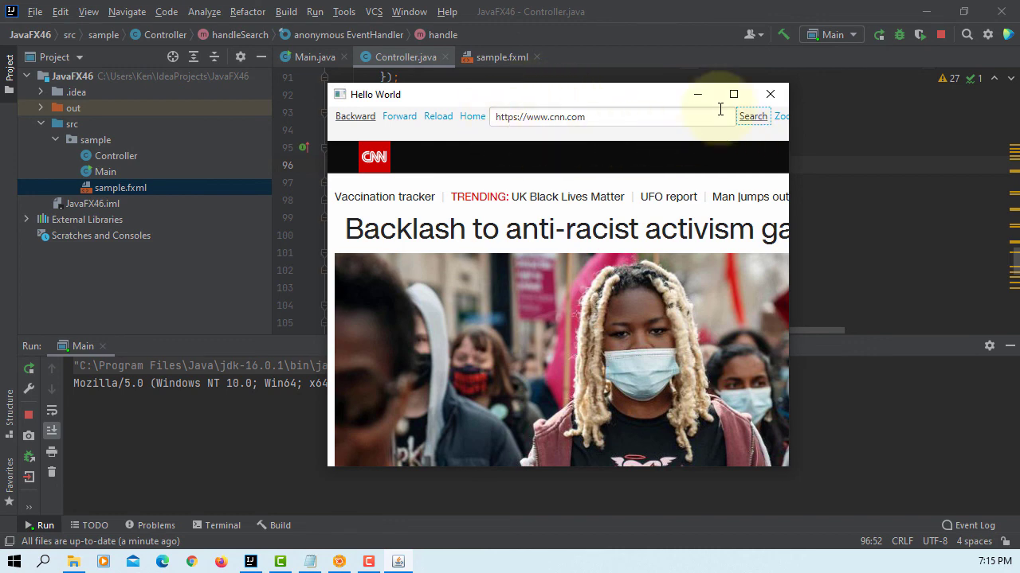
left_click(770, 94)
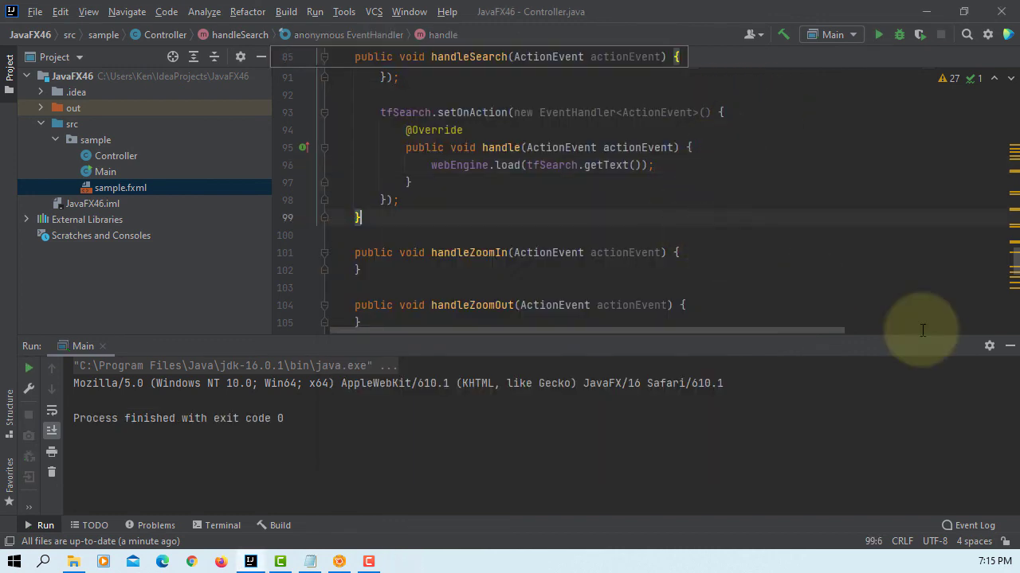